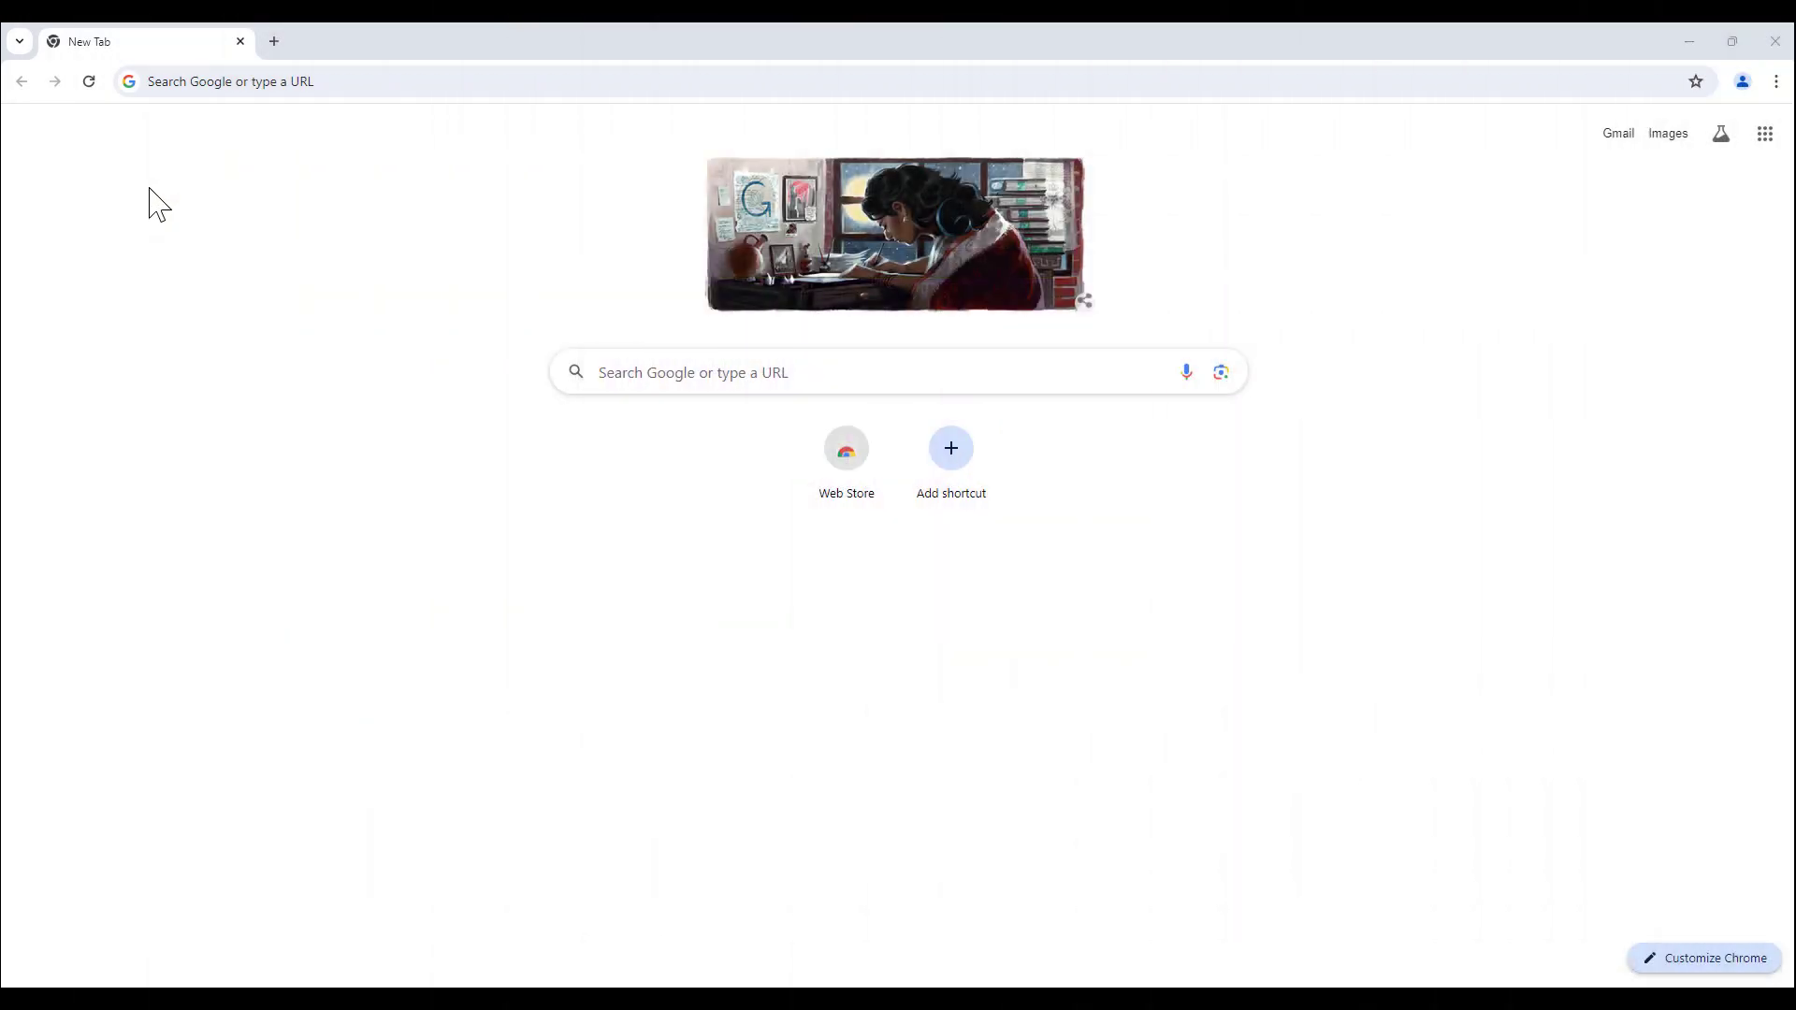
- Navigate Chrome to citrix.com via the address bar
click(459, 80)
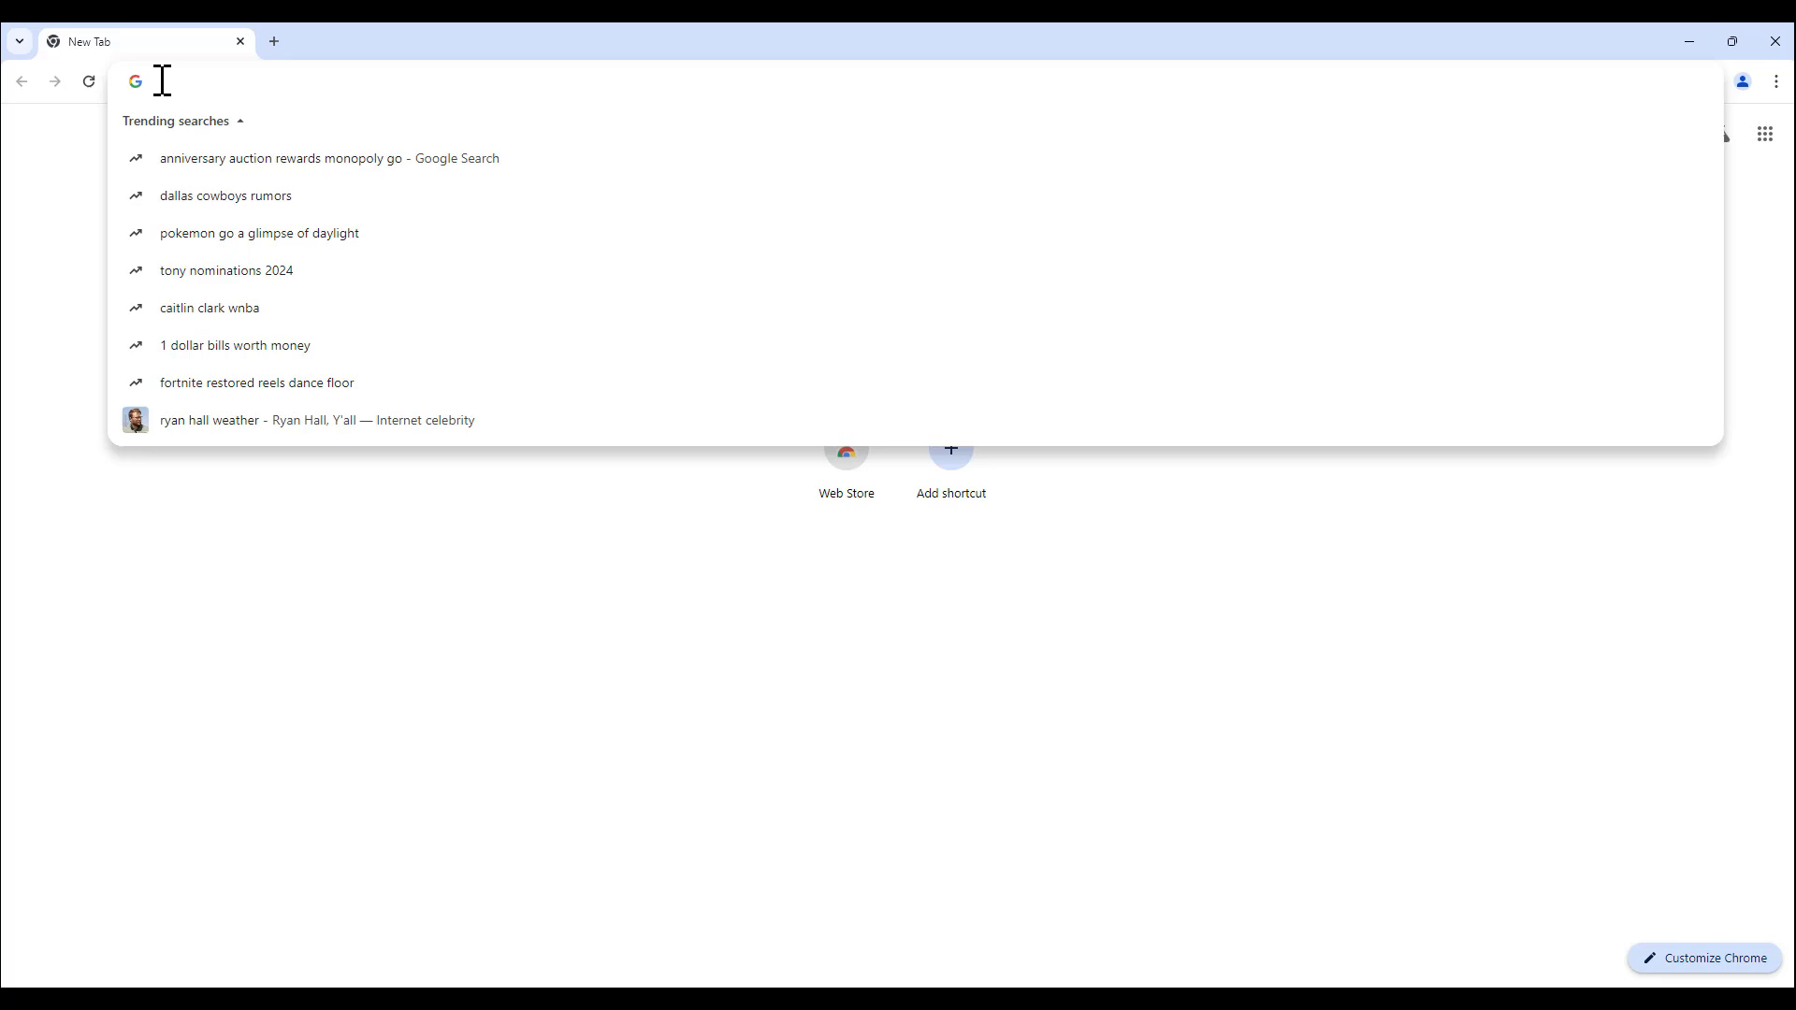
text(citrix.com)
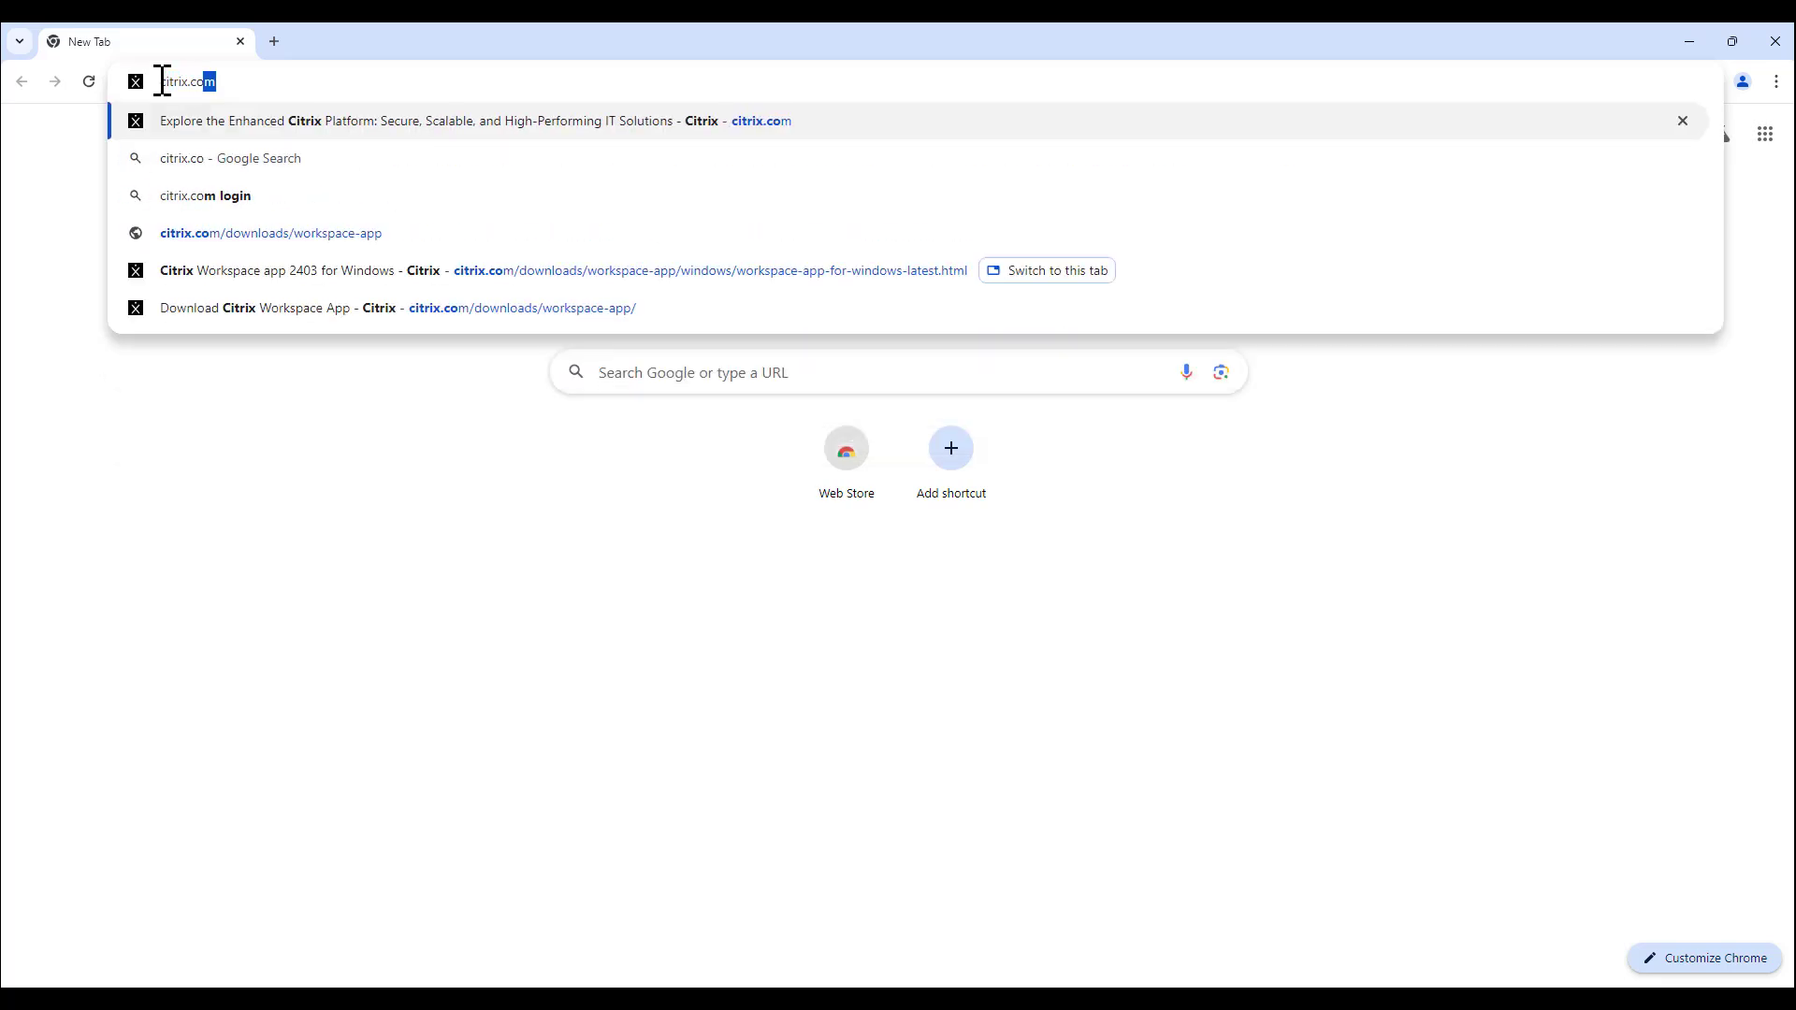
click(458, 120)
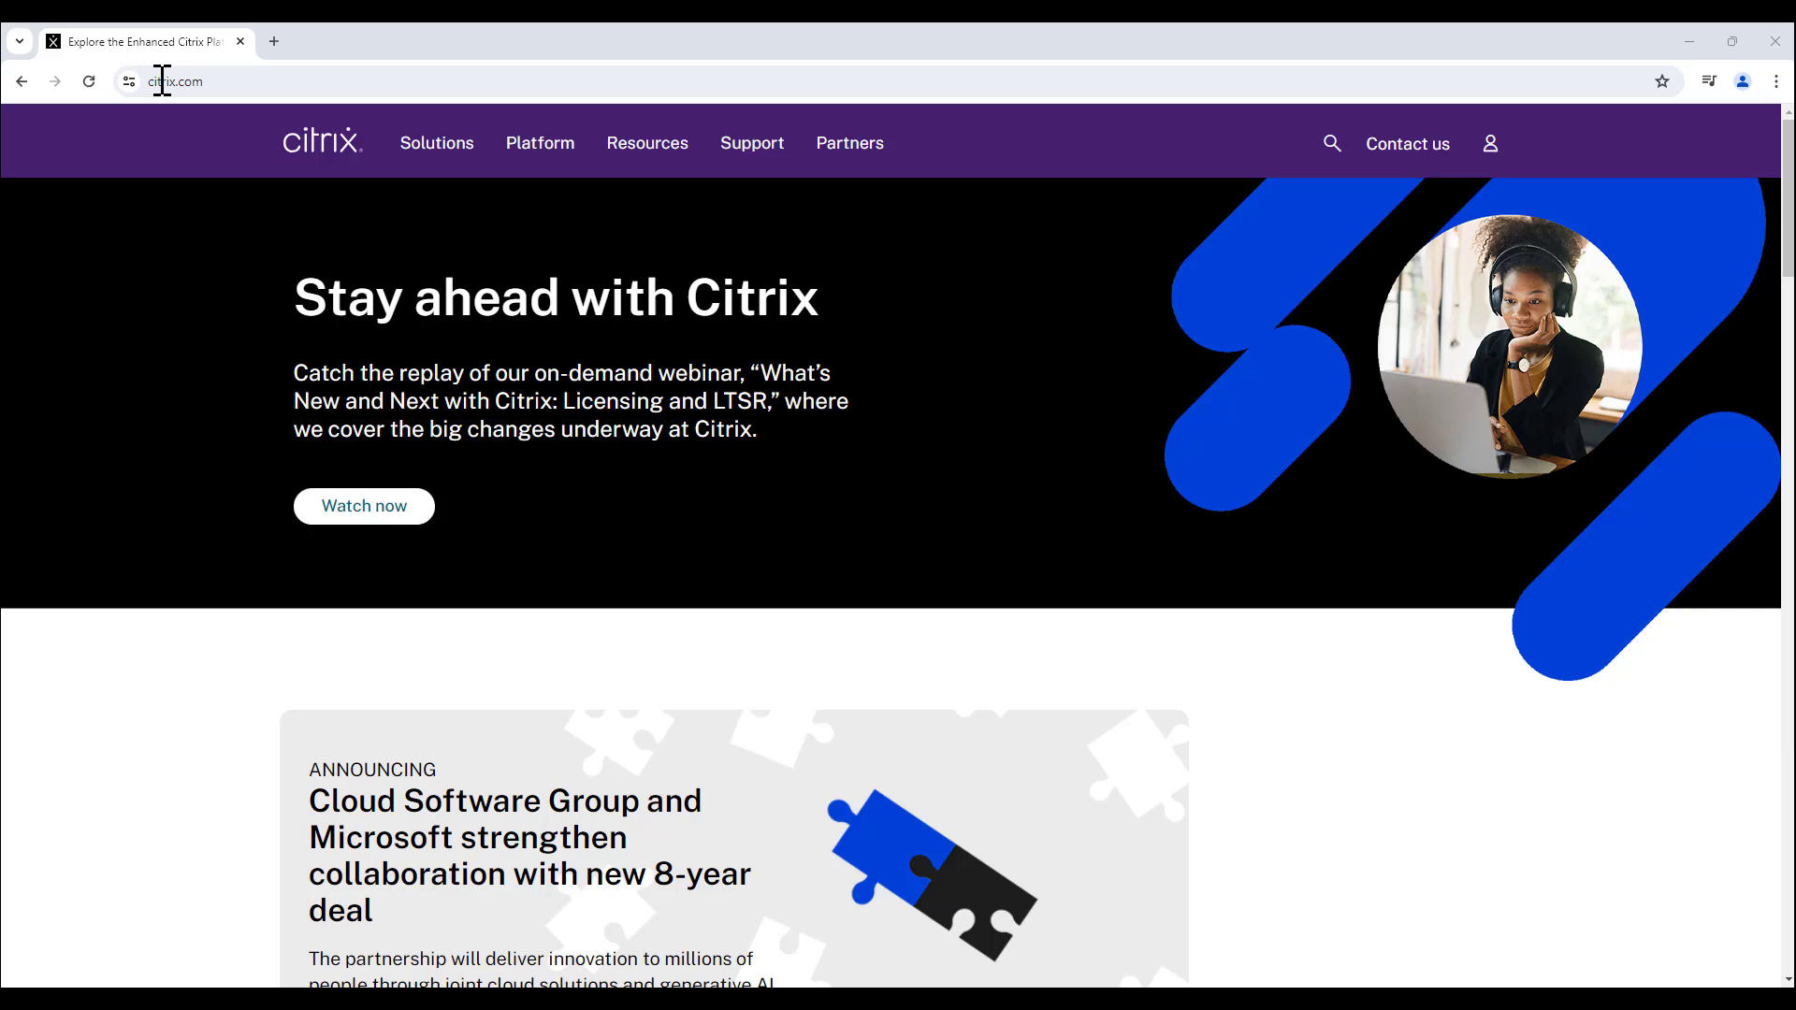
mouse_move(550, 136)
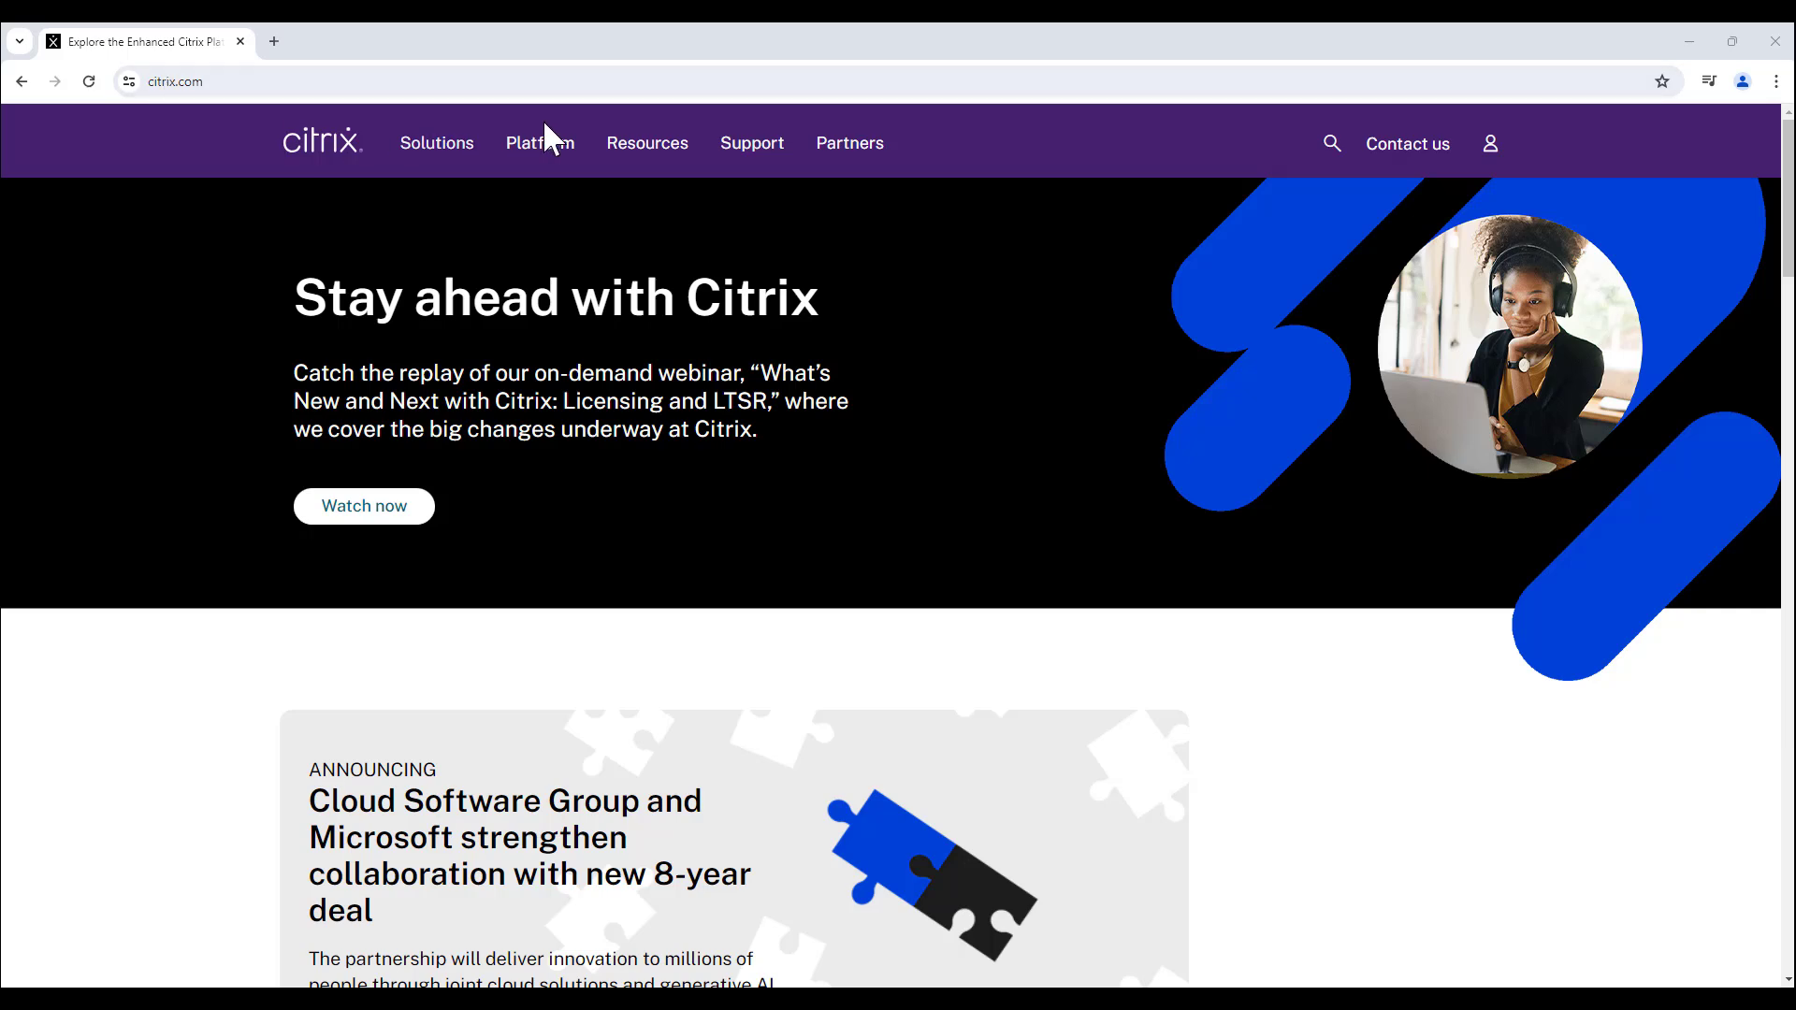
- Go through Resources > Downloads to the Citrix Workspace App downloads page
click(645, 144)
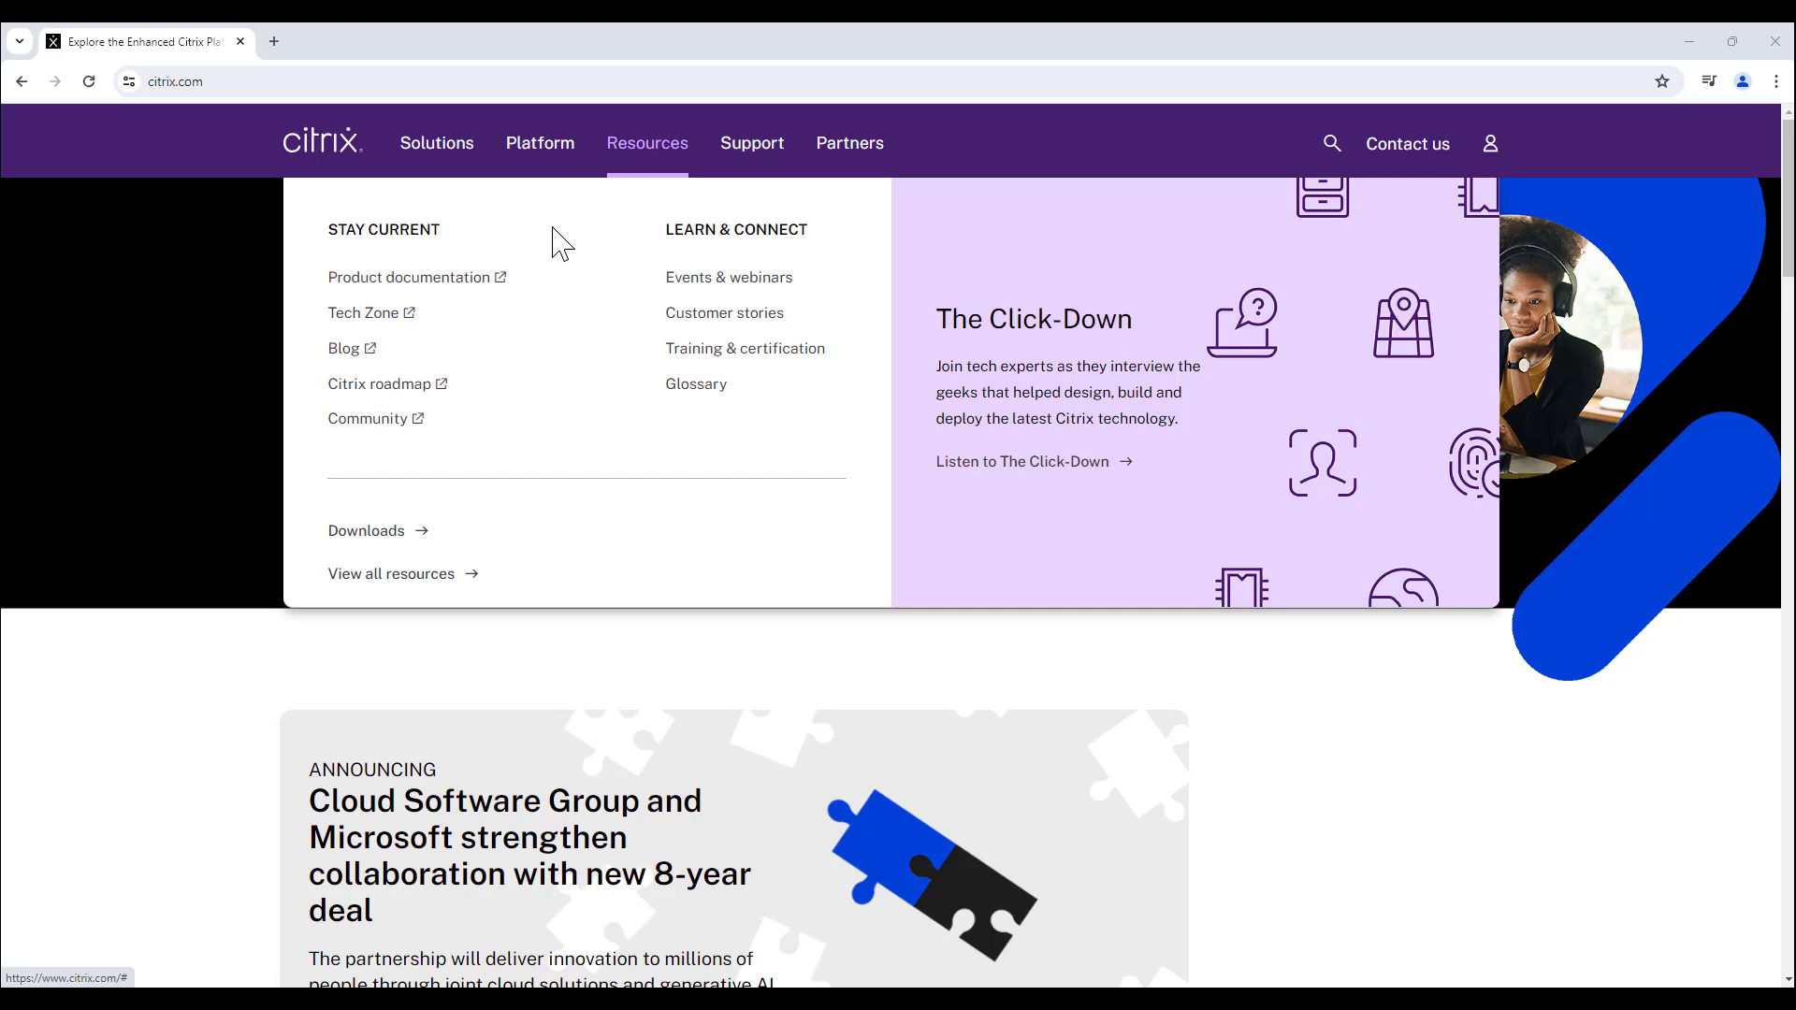
click(367, 529)
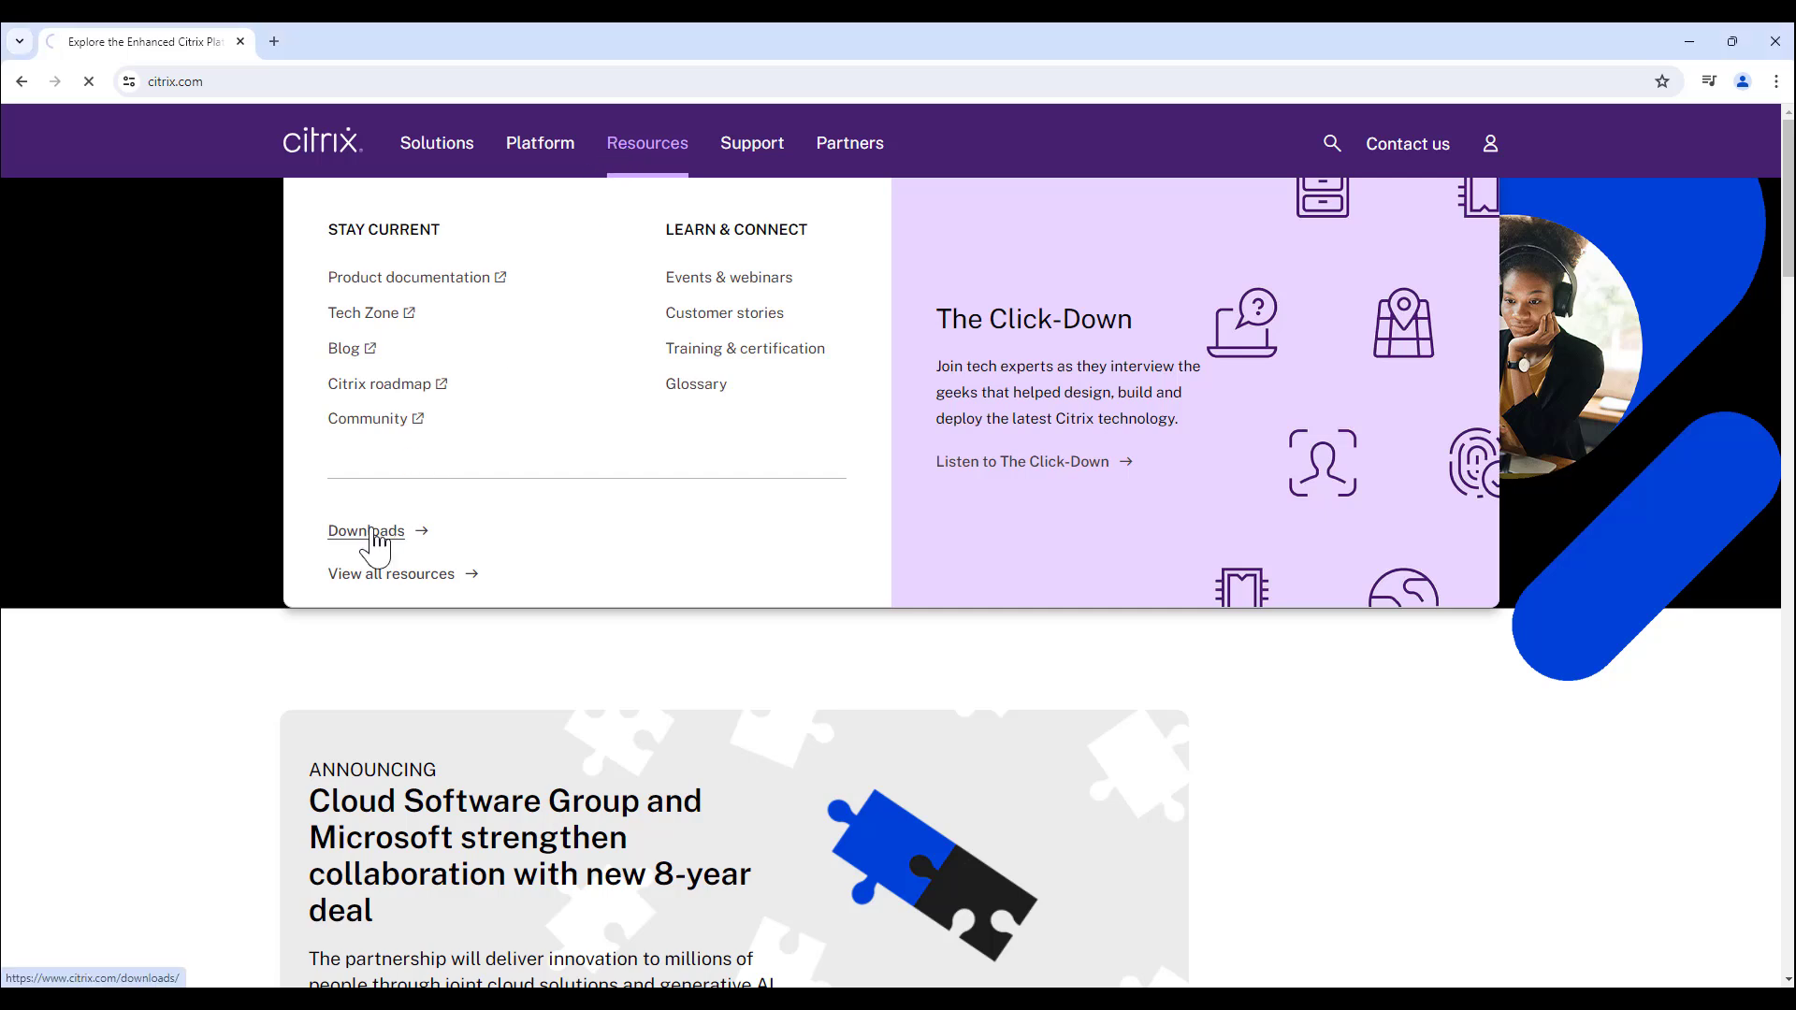
click(365, 530)
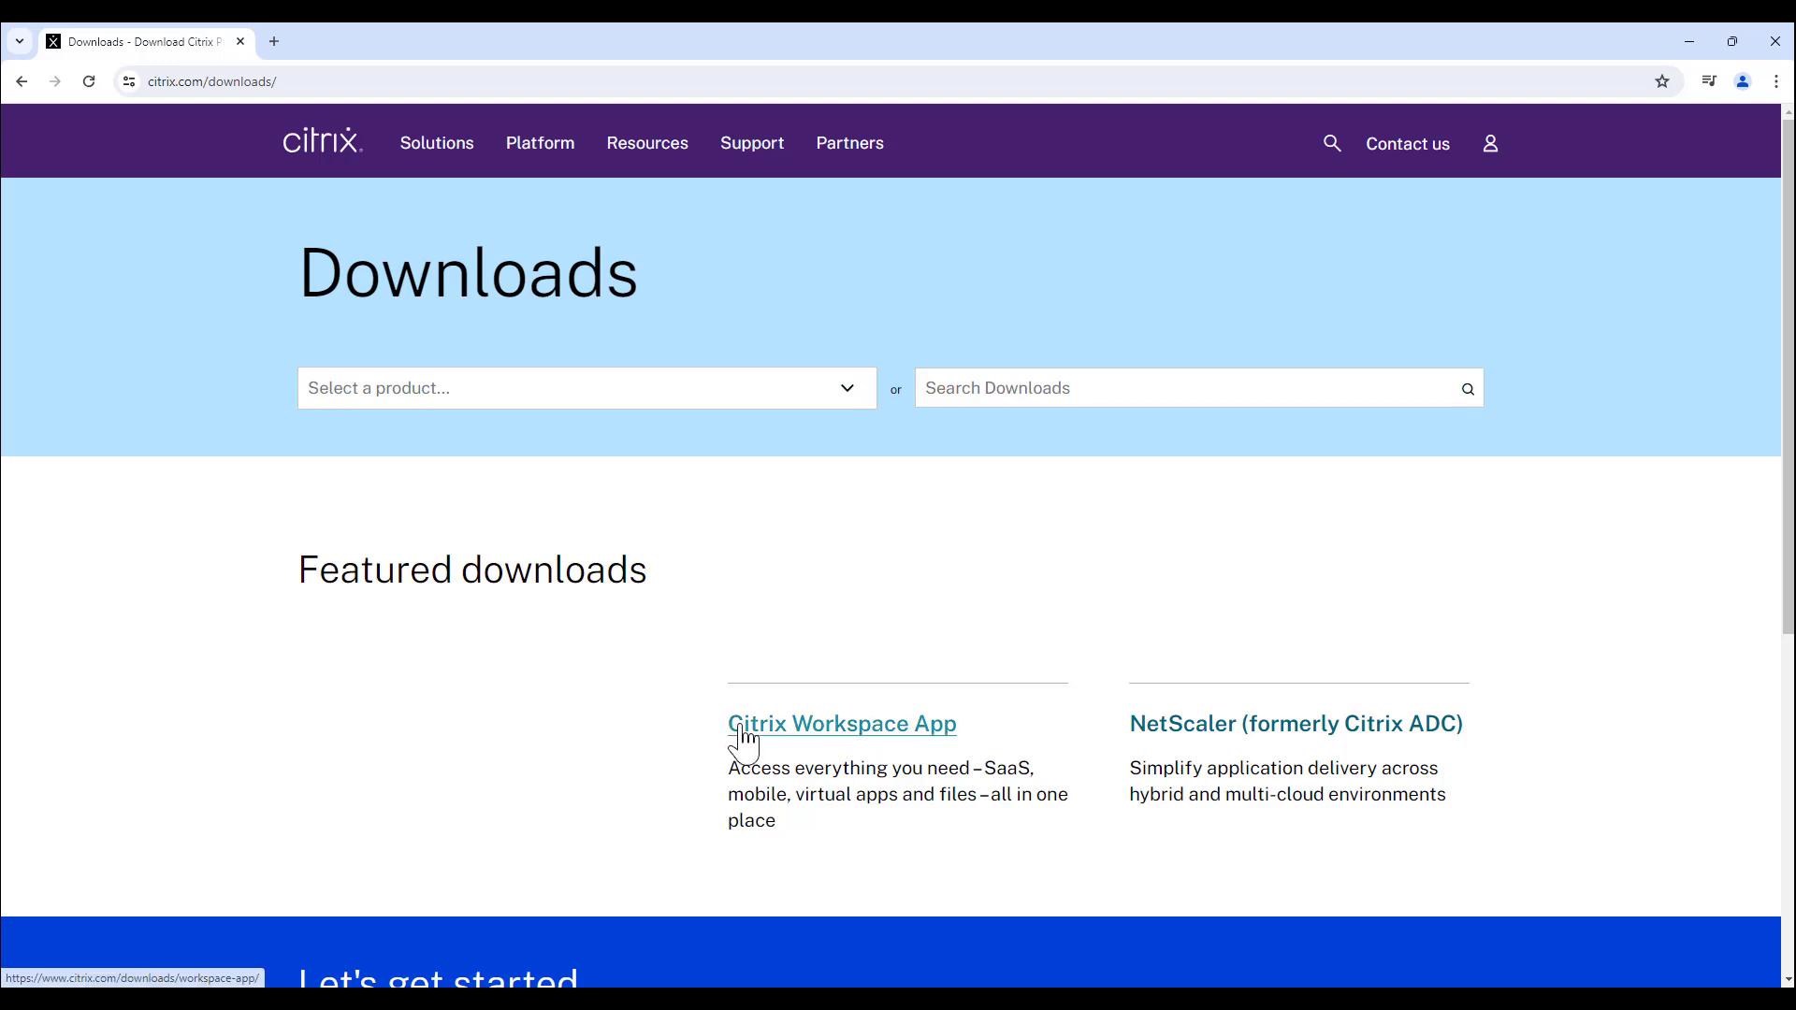
click(842, 724)
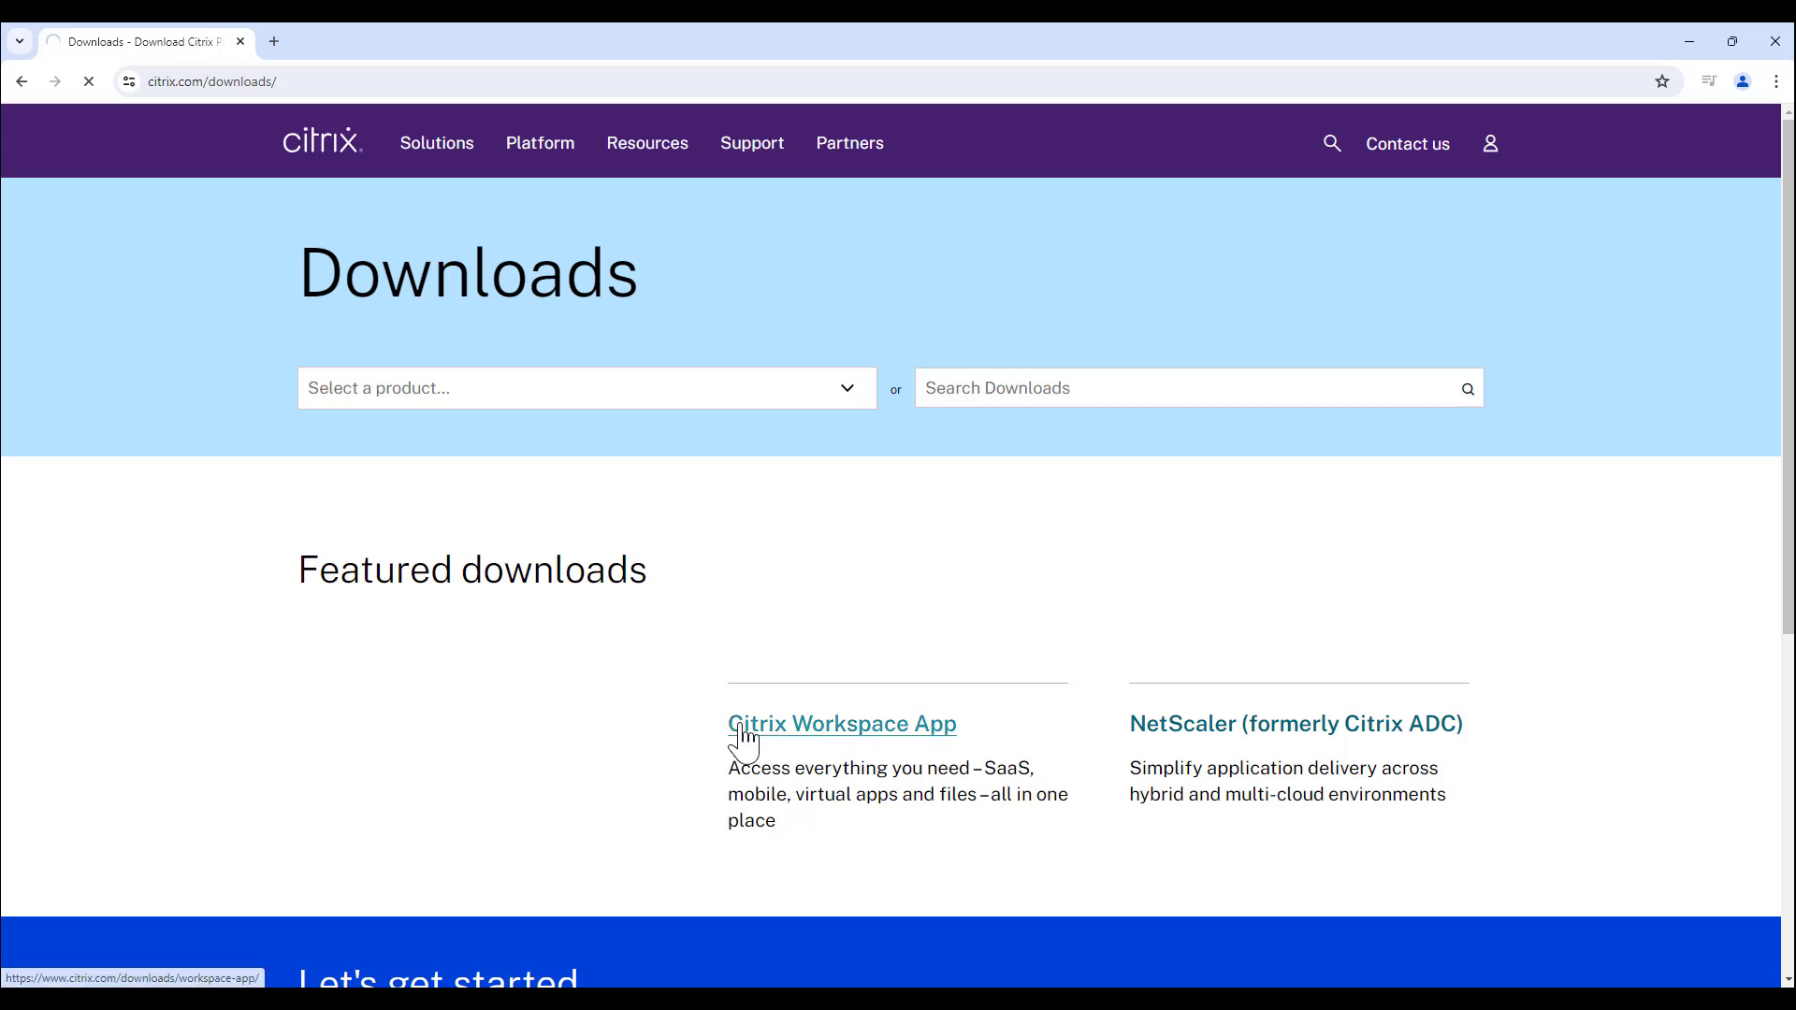
click(842, 724)
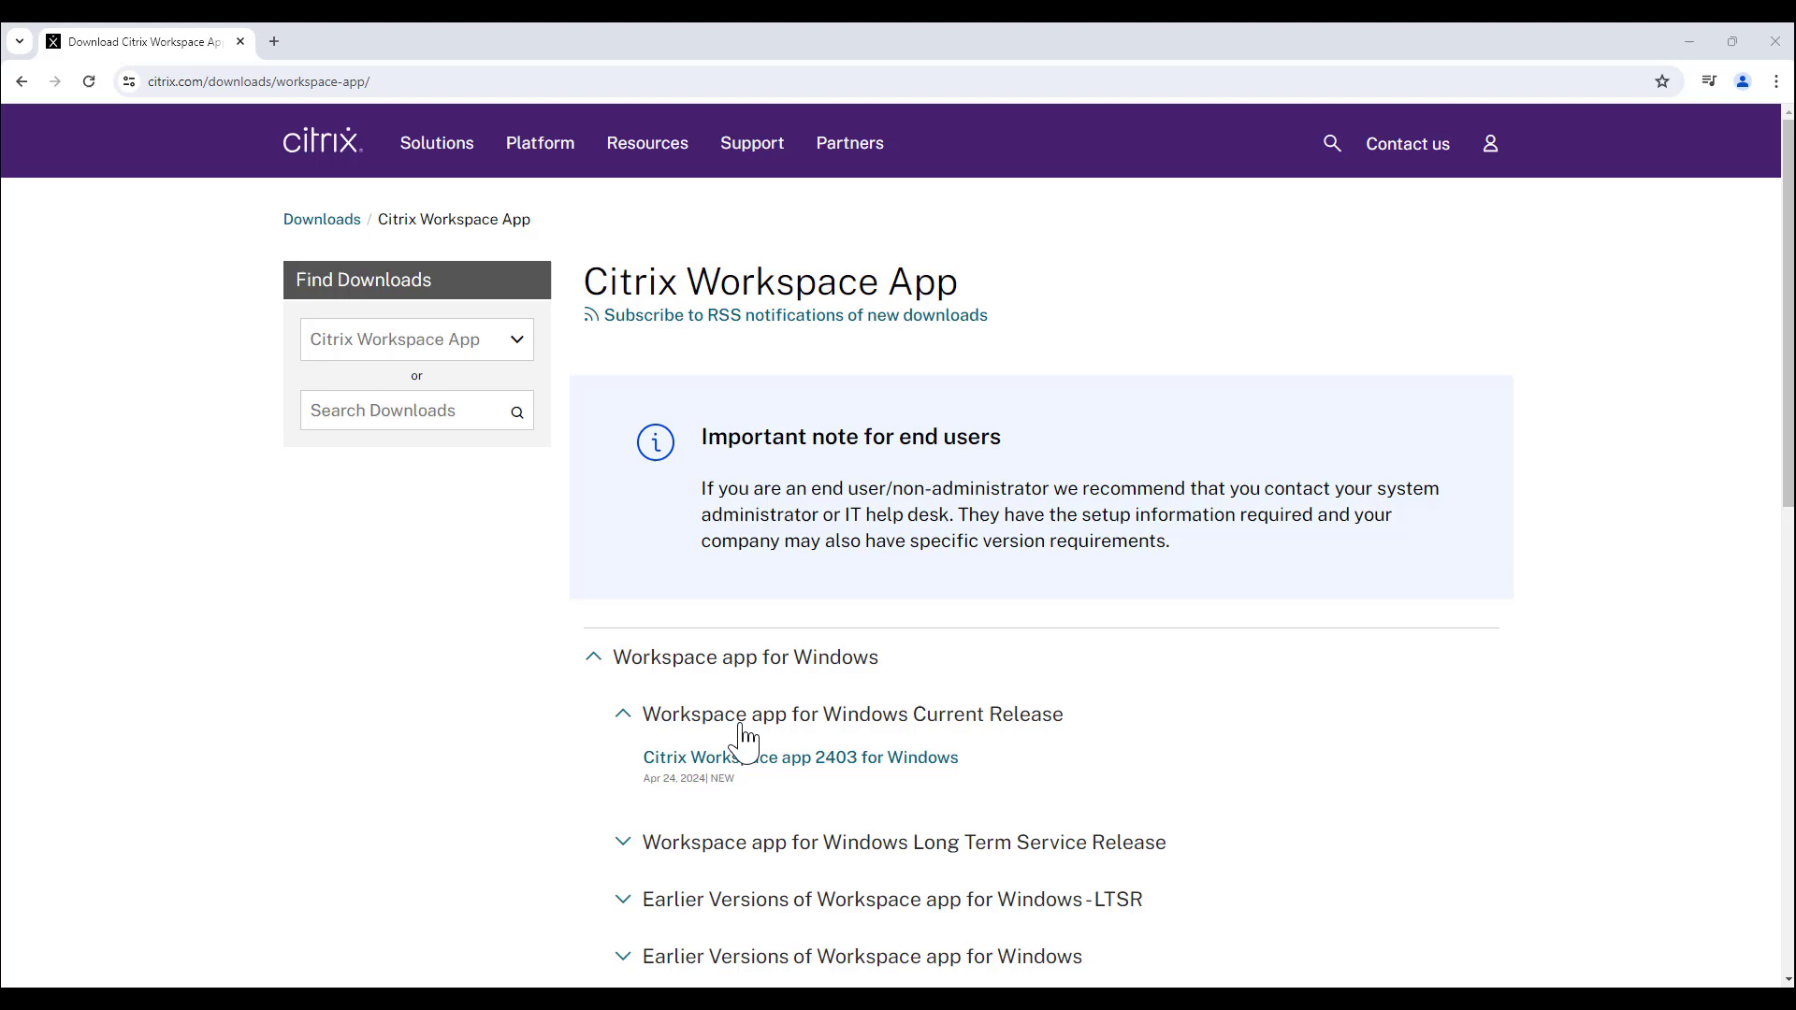
mouse_move(601, 756)
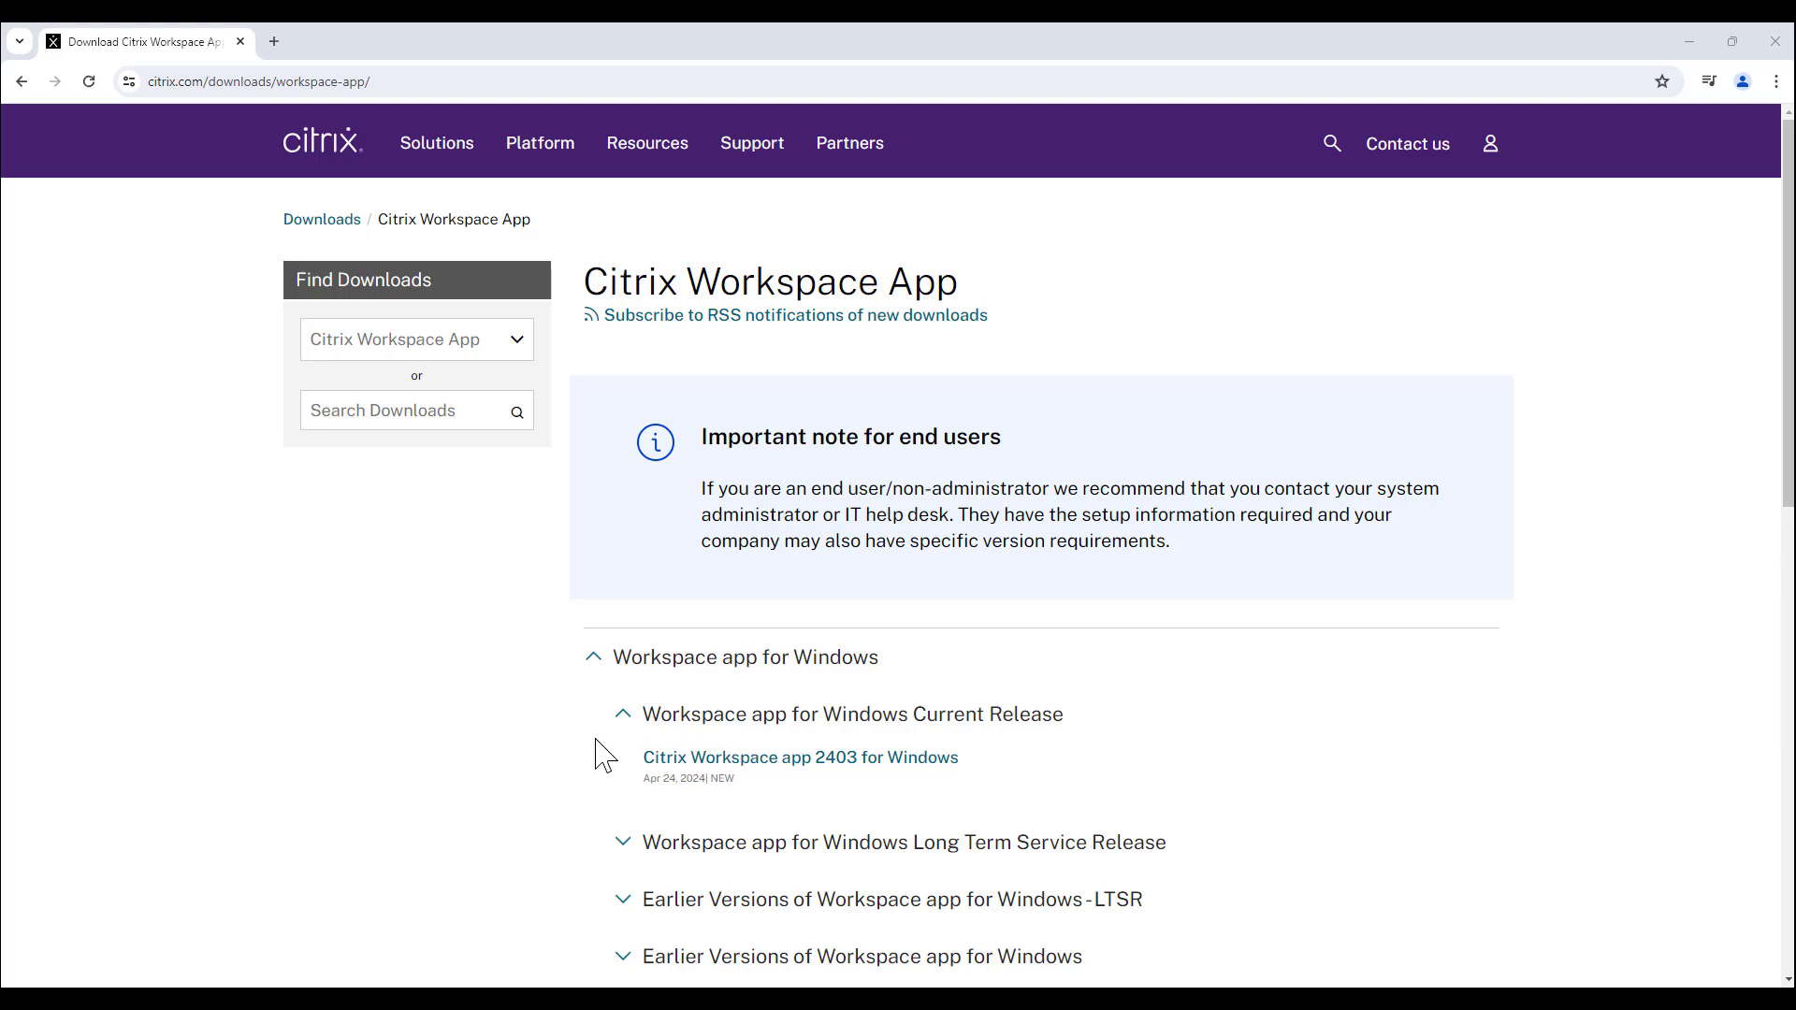
- Download the Citrix Workspace app 2403 for Windows installer and launch it from the downloads list
click(799, 757)
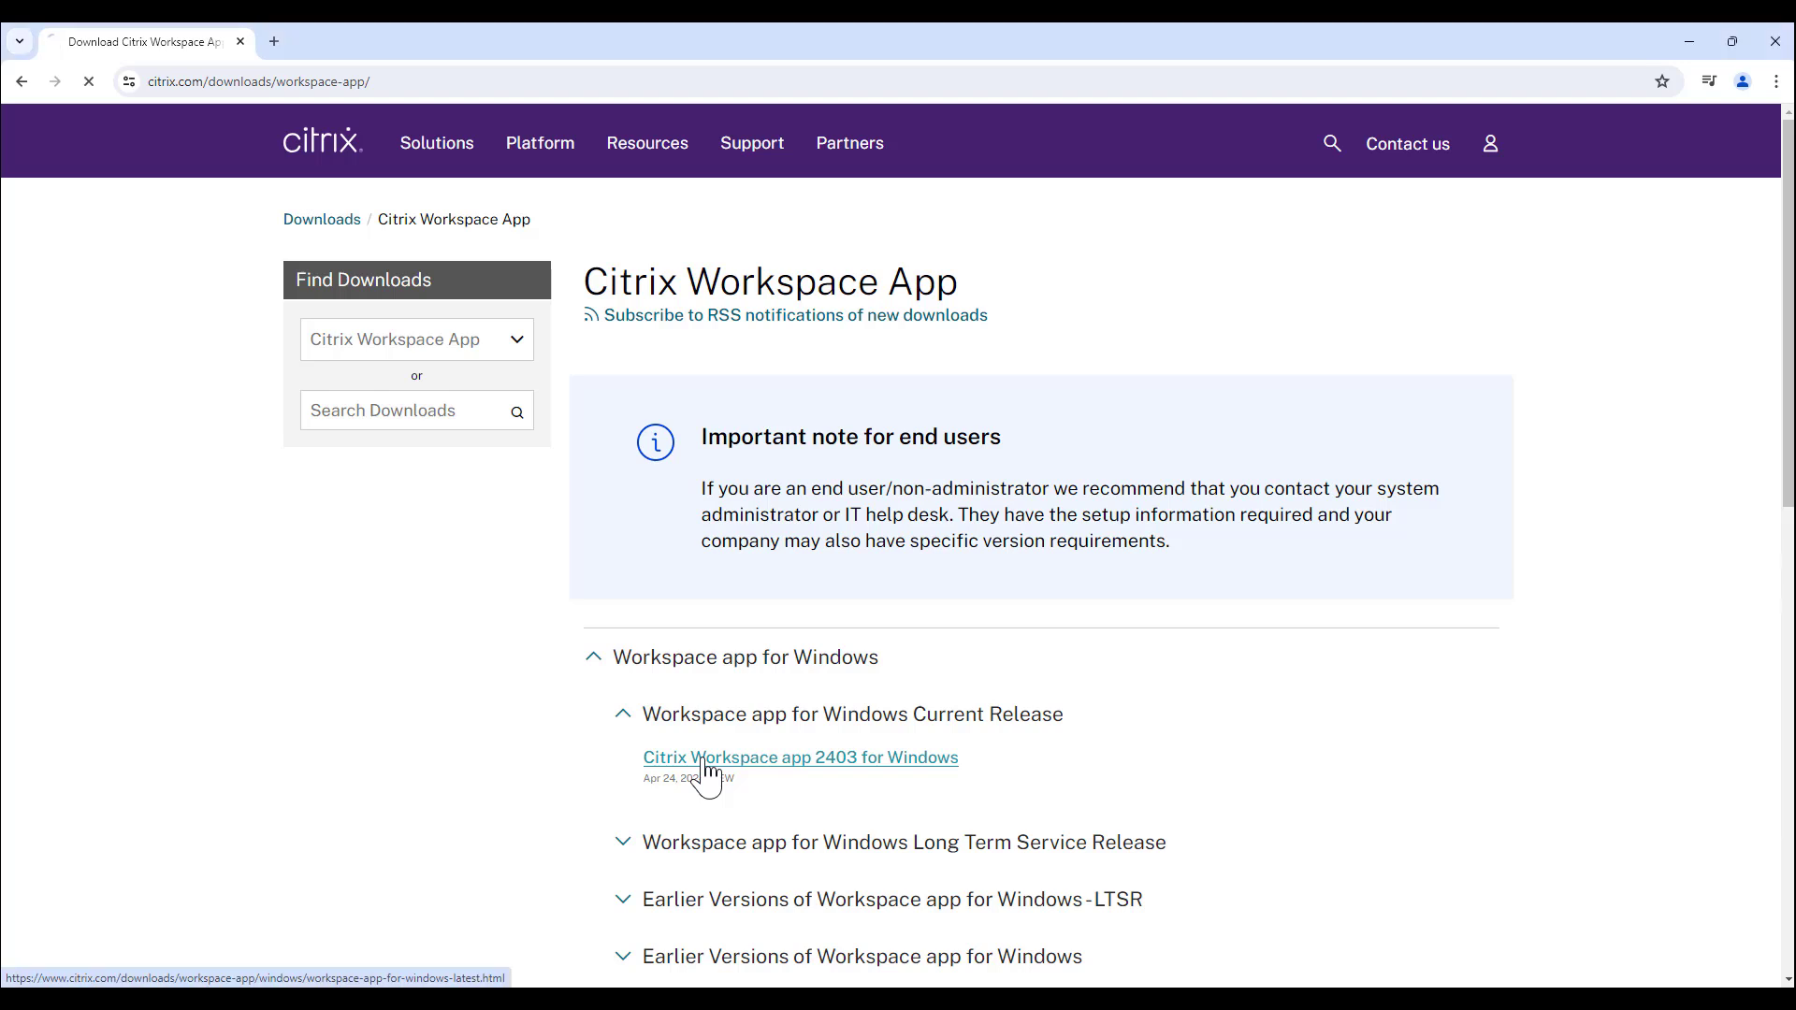
click(800, 758)
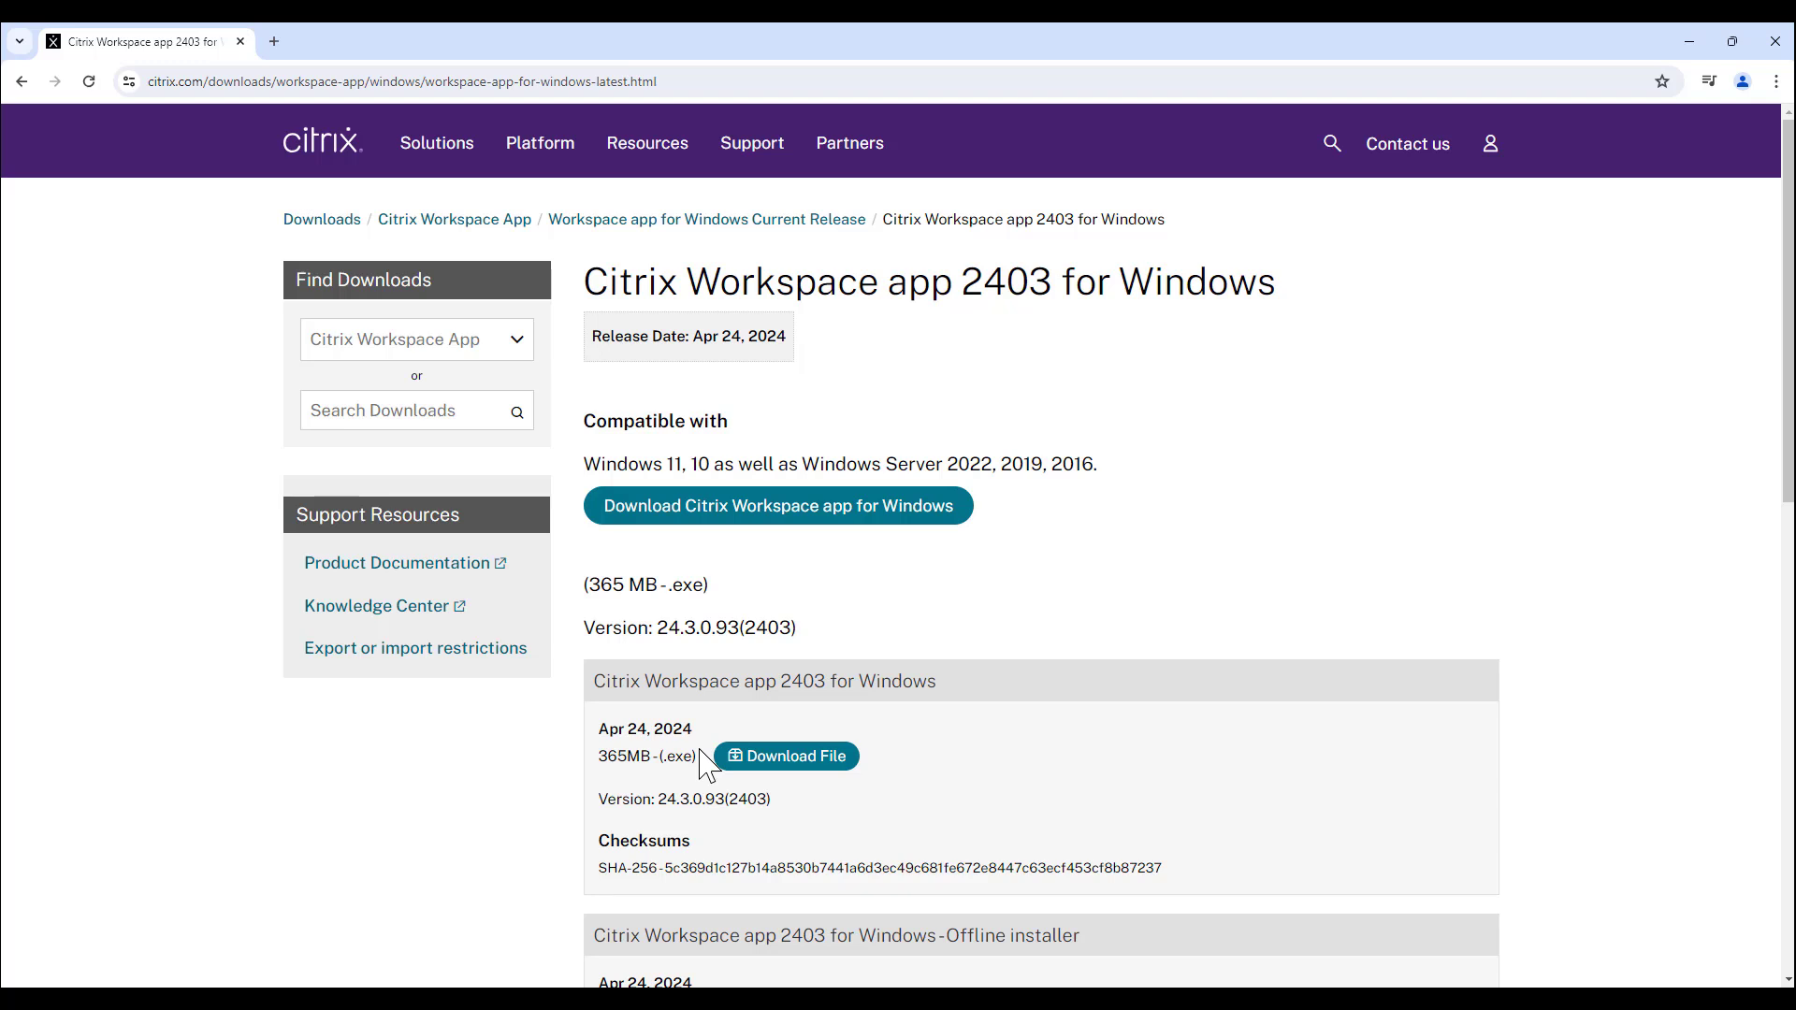
mouse_move(789, 533)
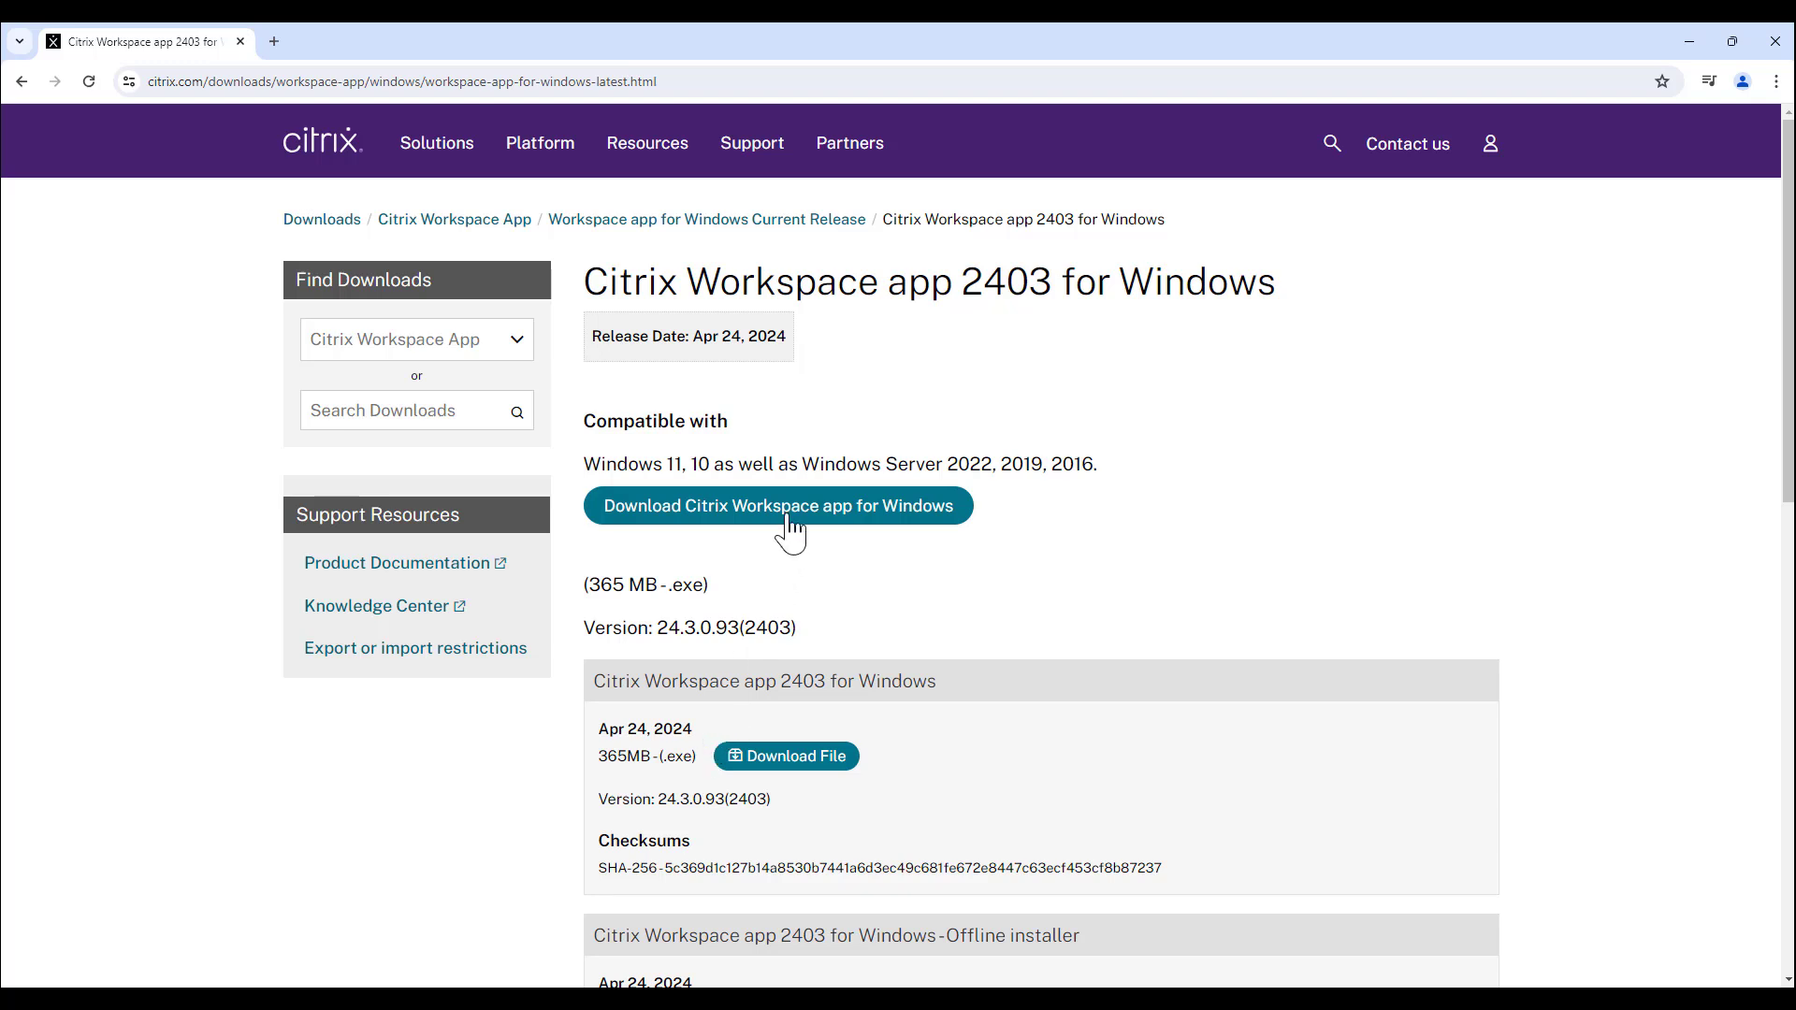
click(778, 505)
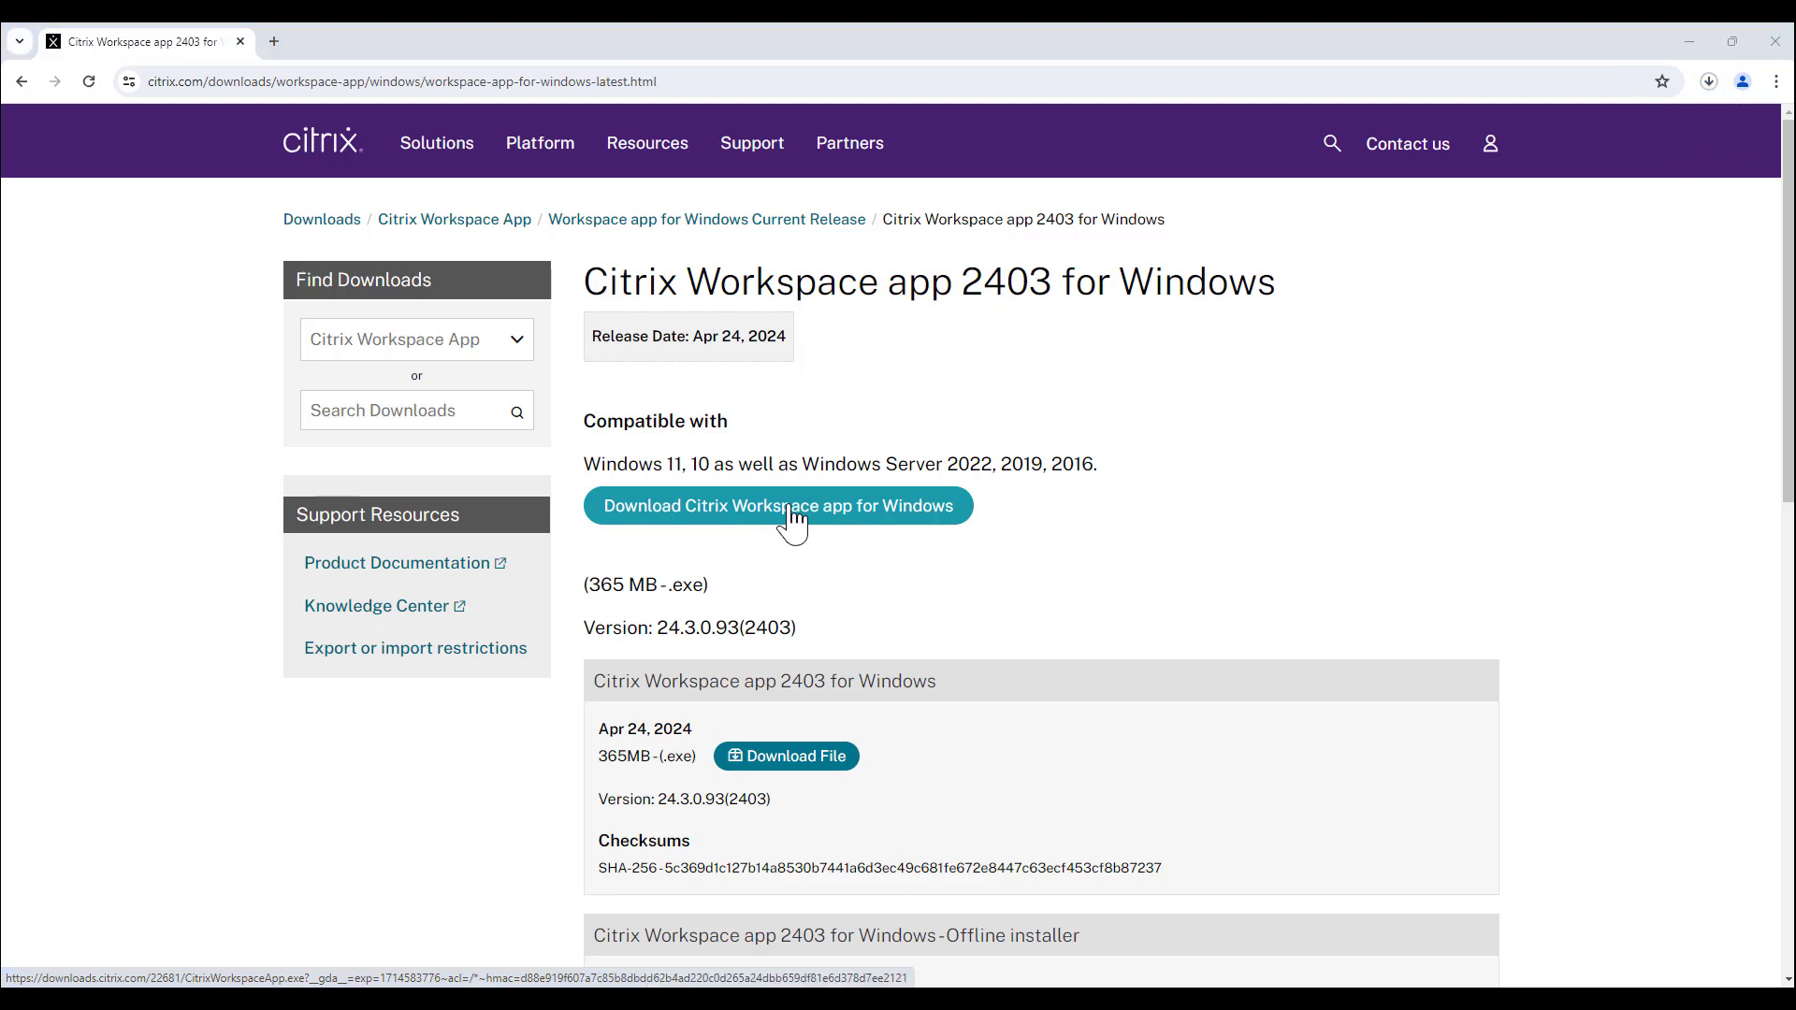
click(778, 506)
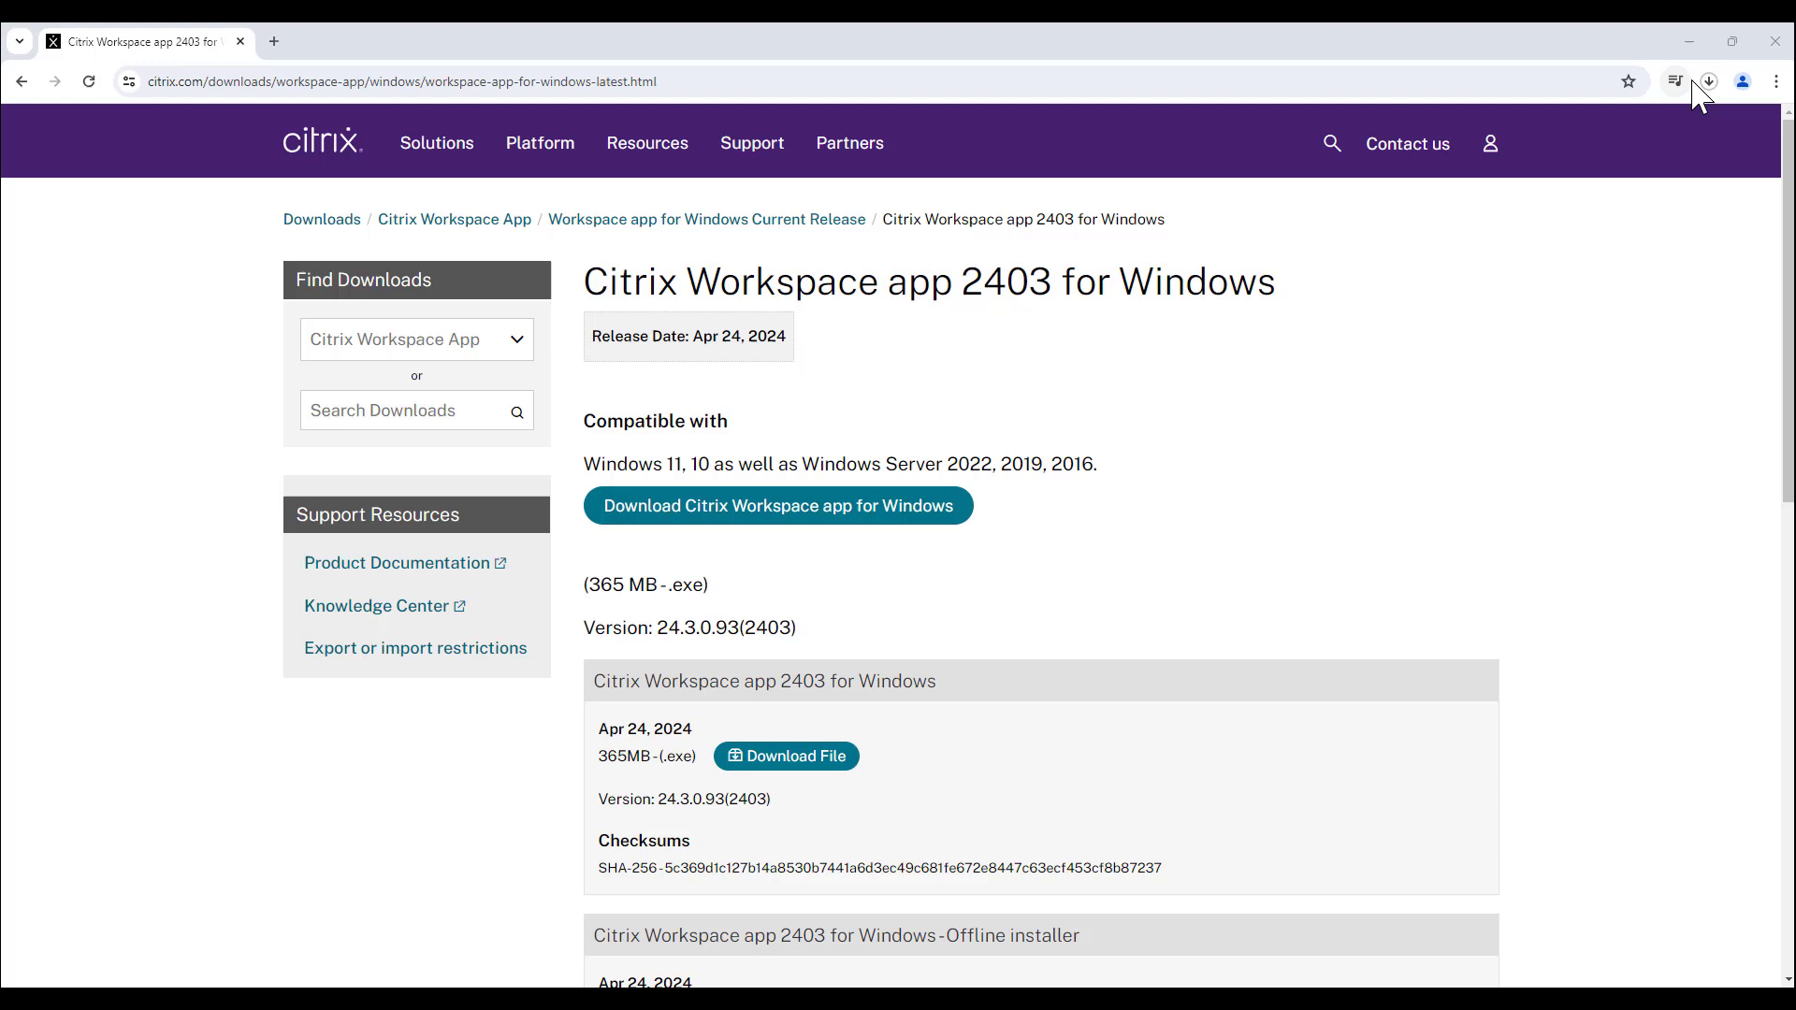
click(1708, 80)
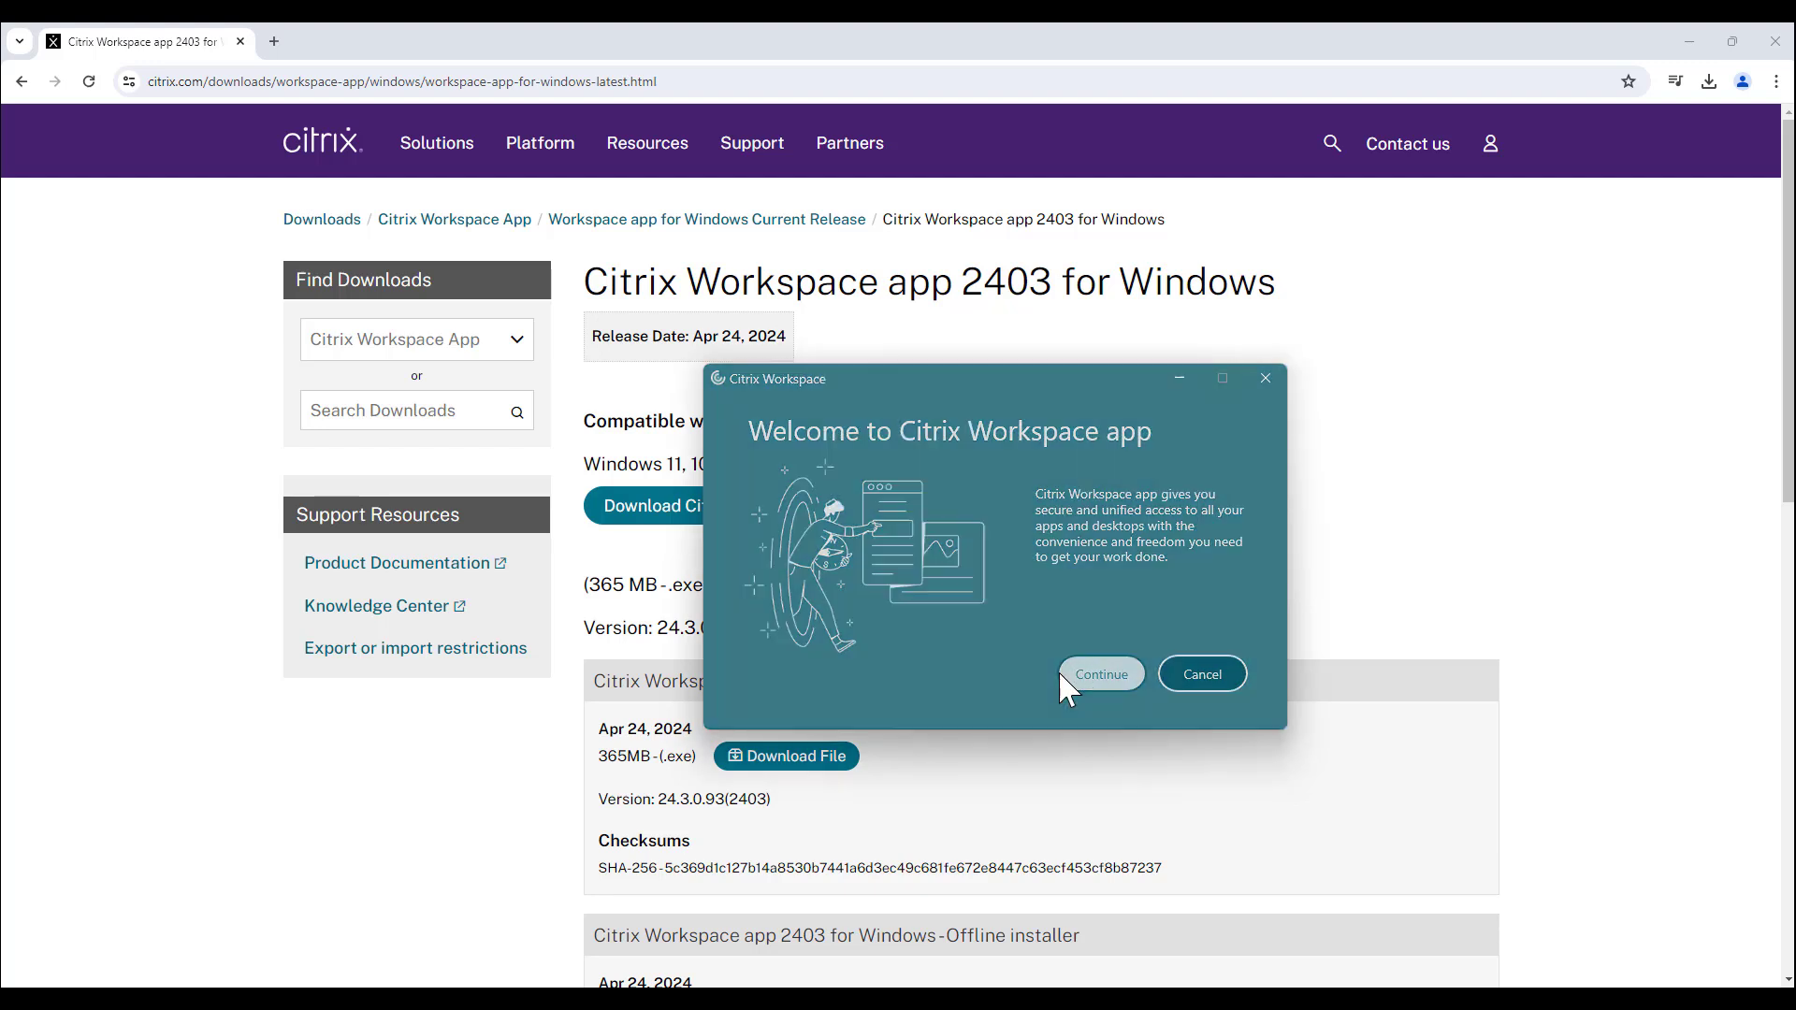
- Continue past the welcome and install Citrix Workspace with both add-ons left unticked
click(1098, 674)
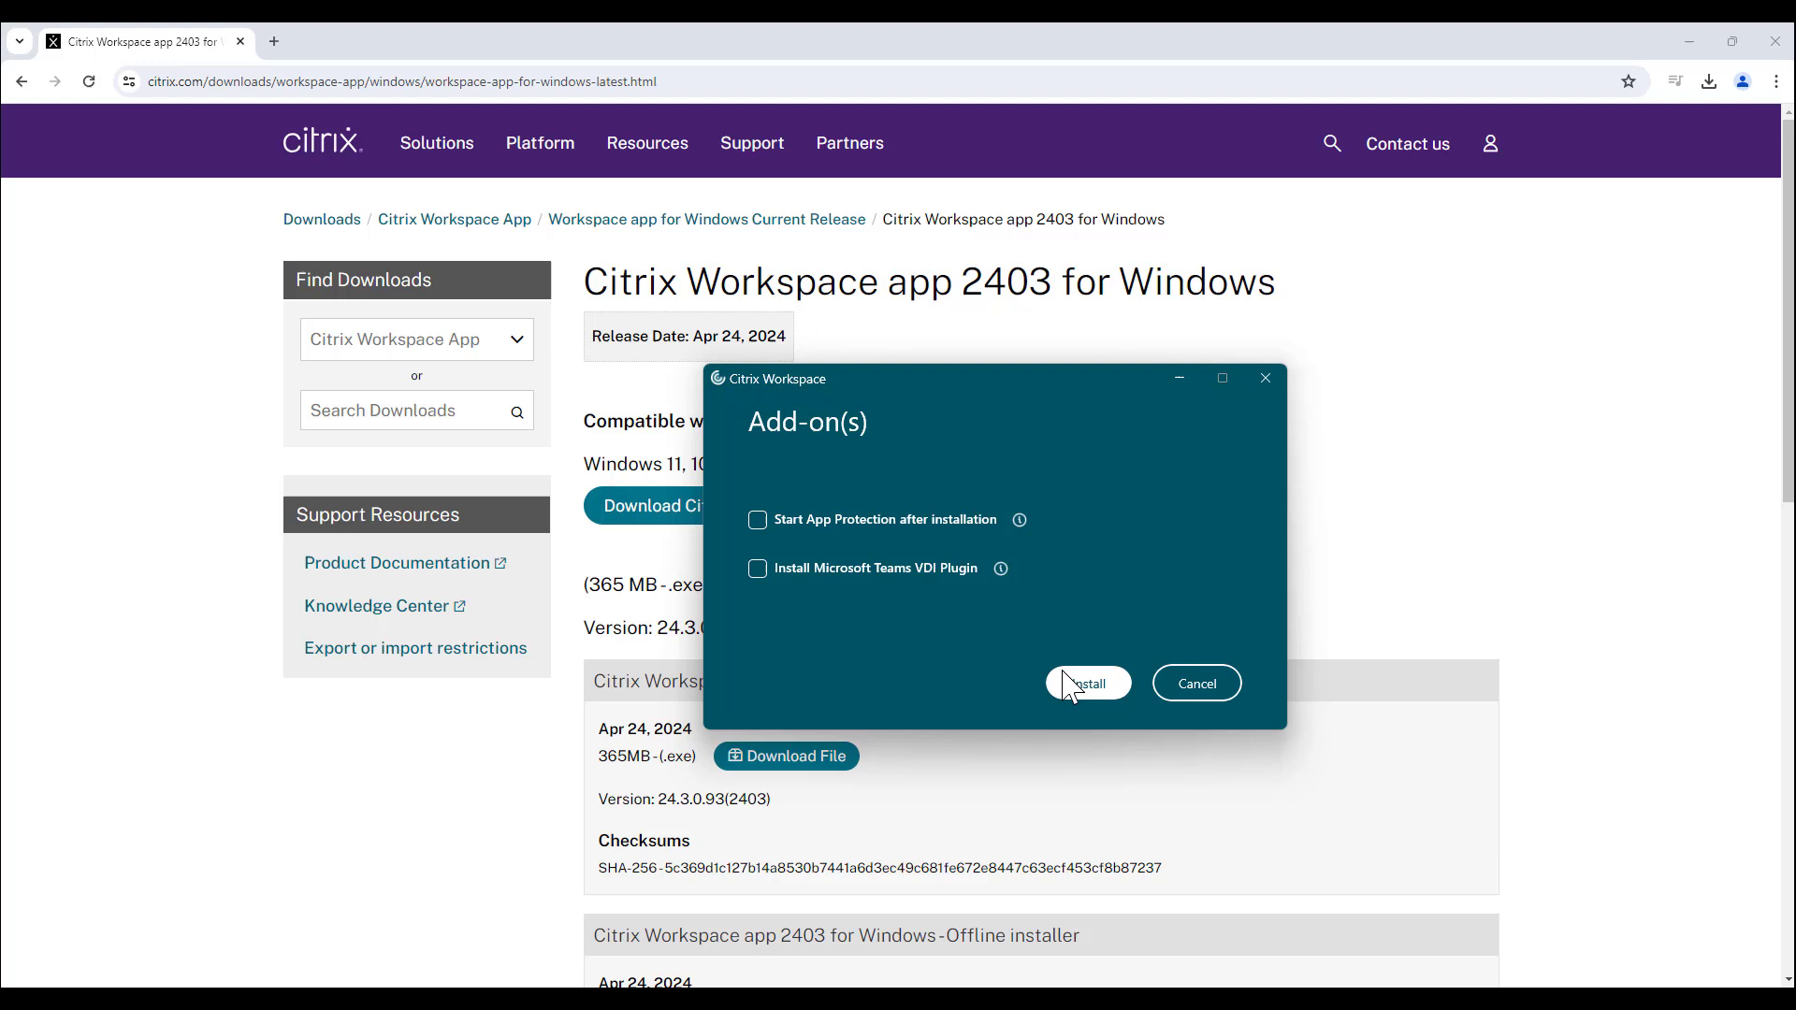
click(1085, 683)
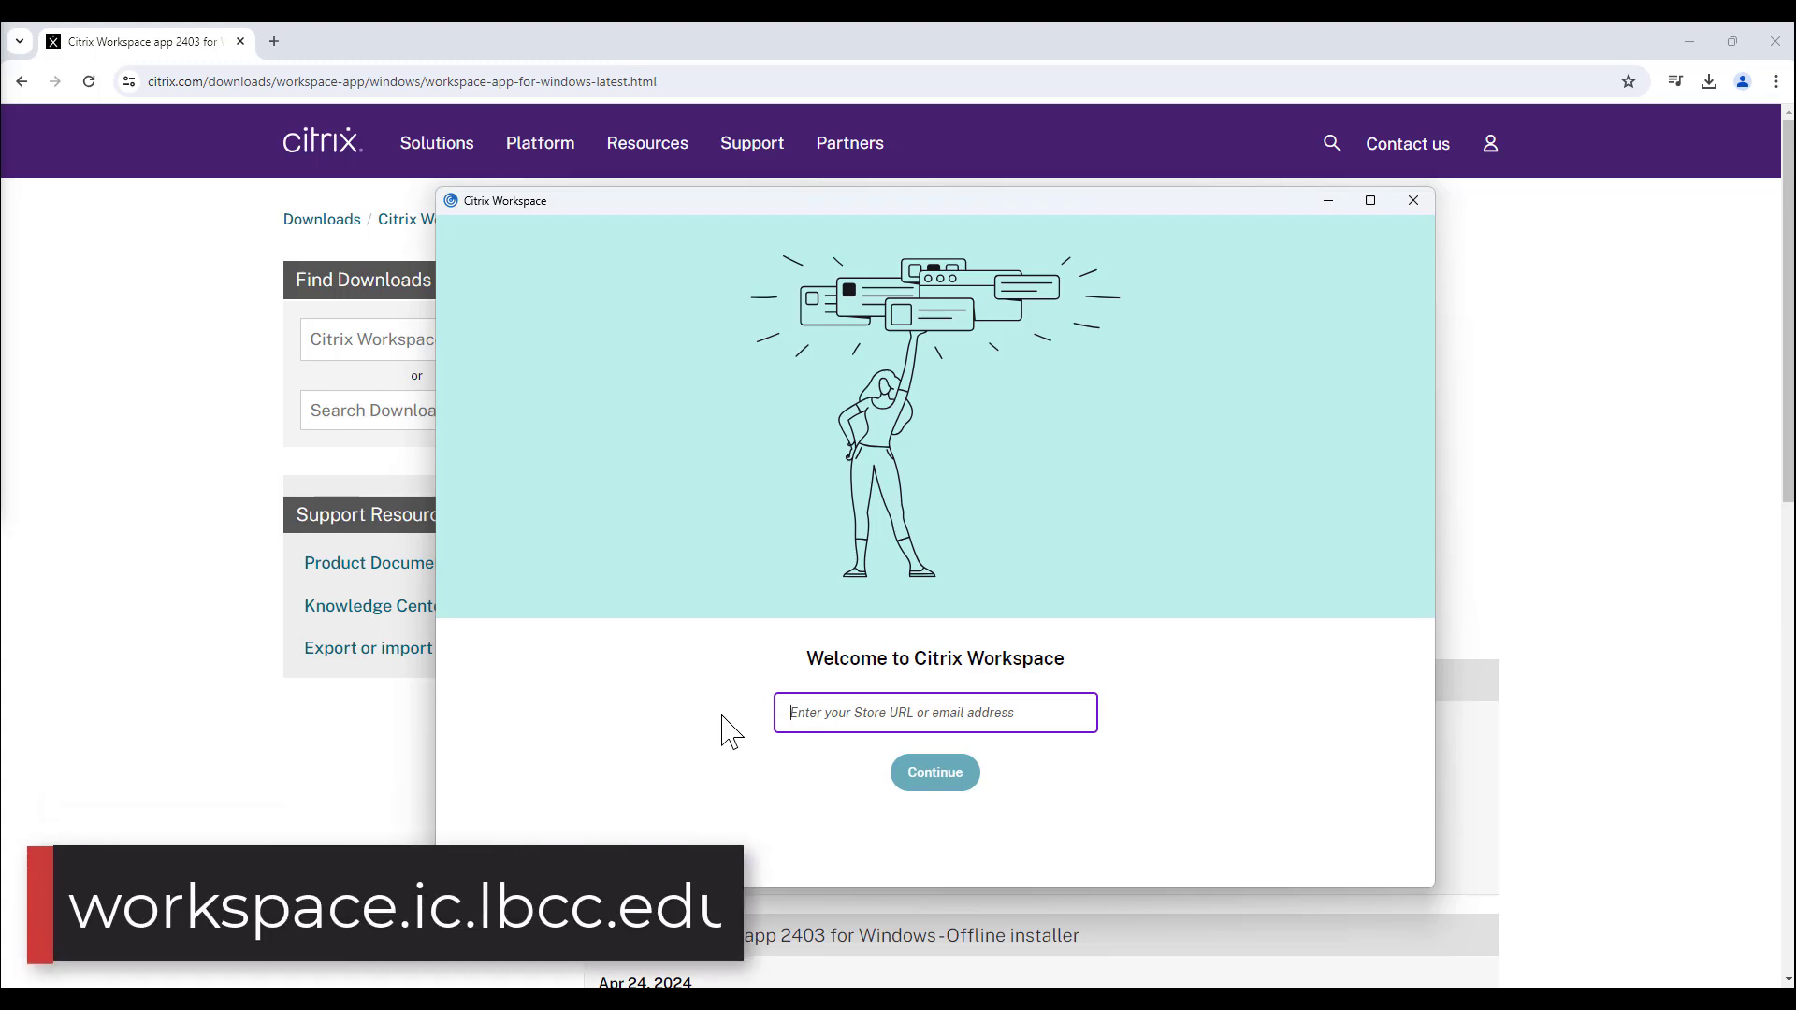
- Submit workspace.ic.lbcc.edu as the Store URL and continue to sign-in
text(workspace.ic.lb)
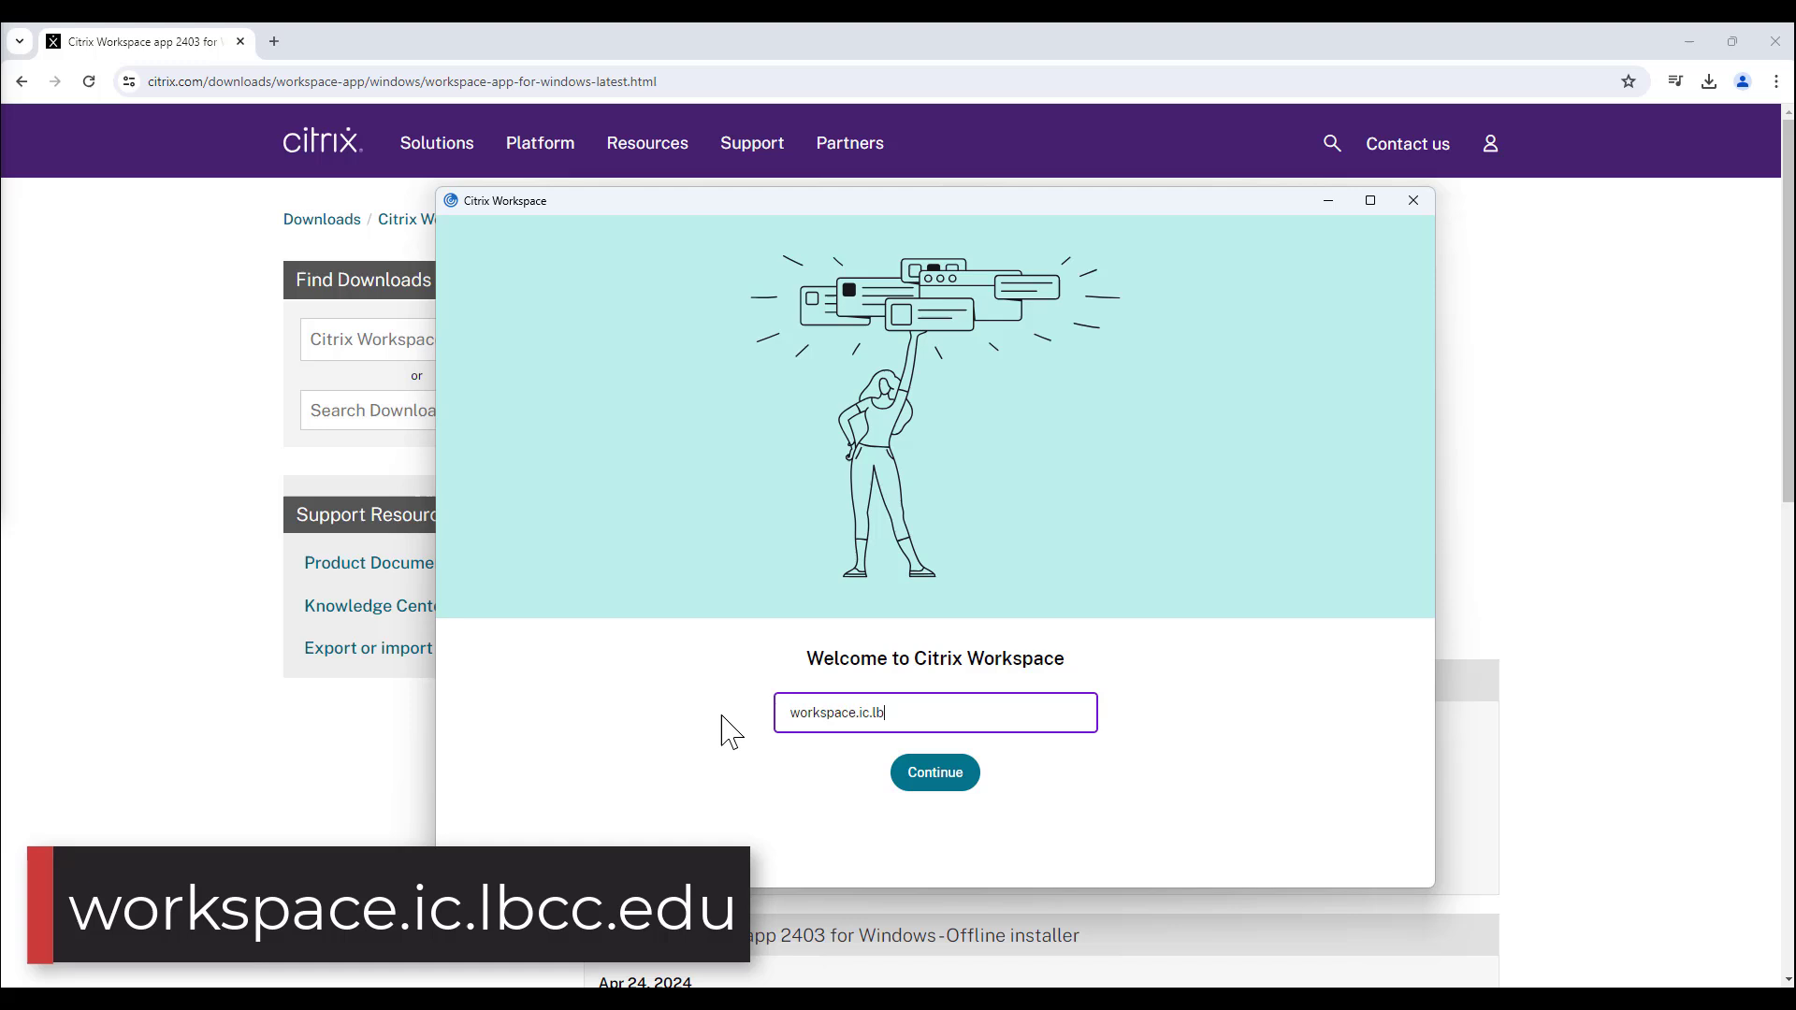
text(cc.edu)
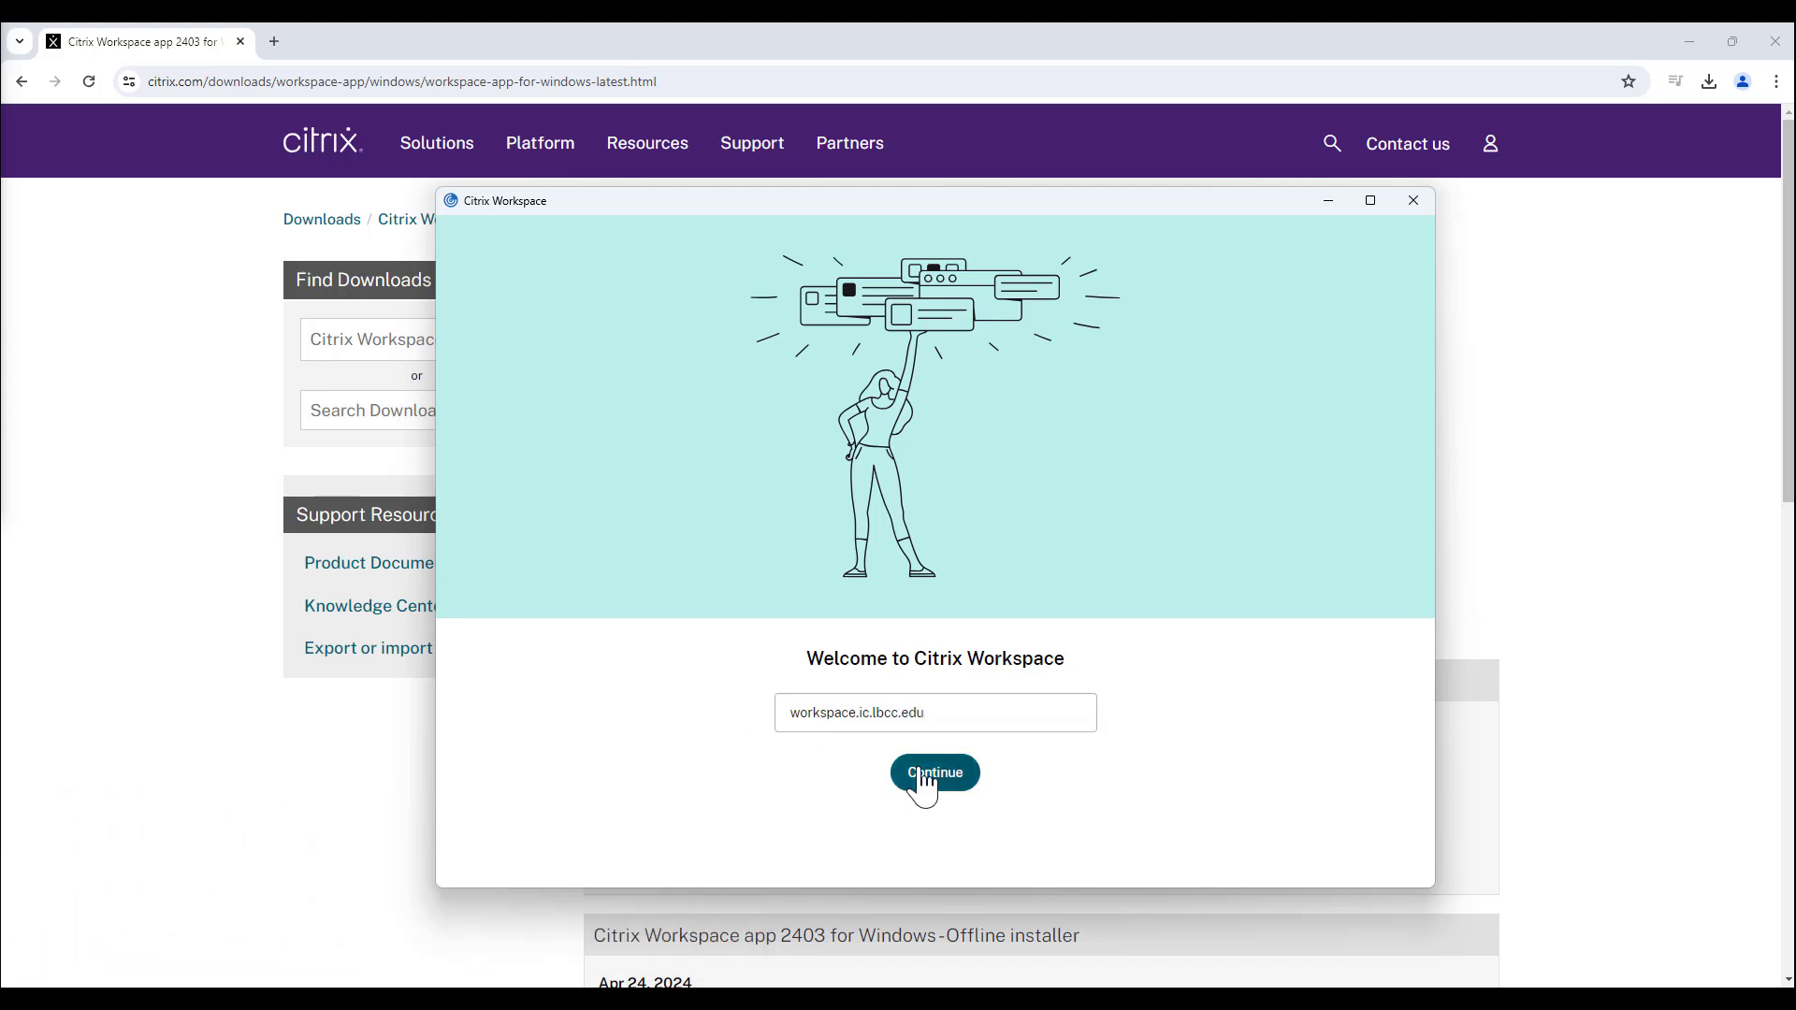
click(936, 772)
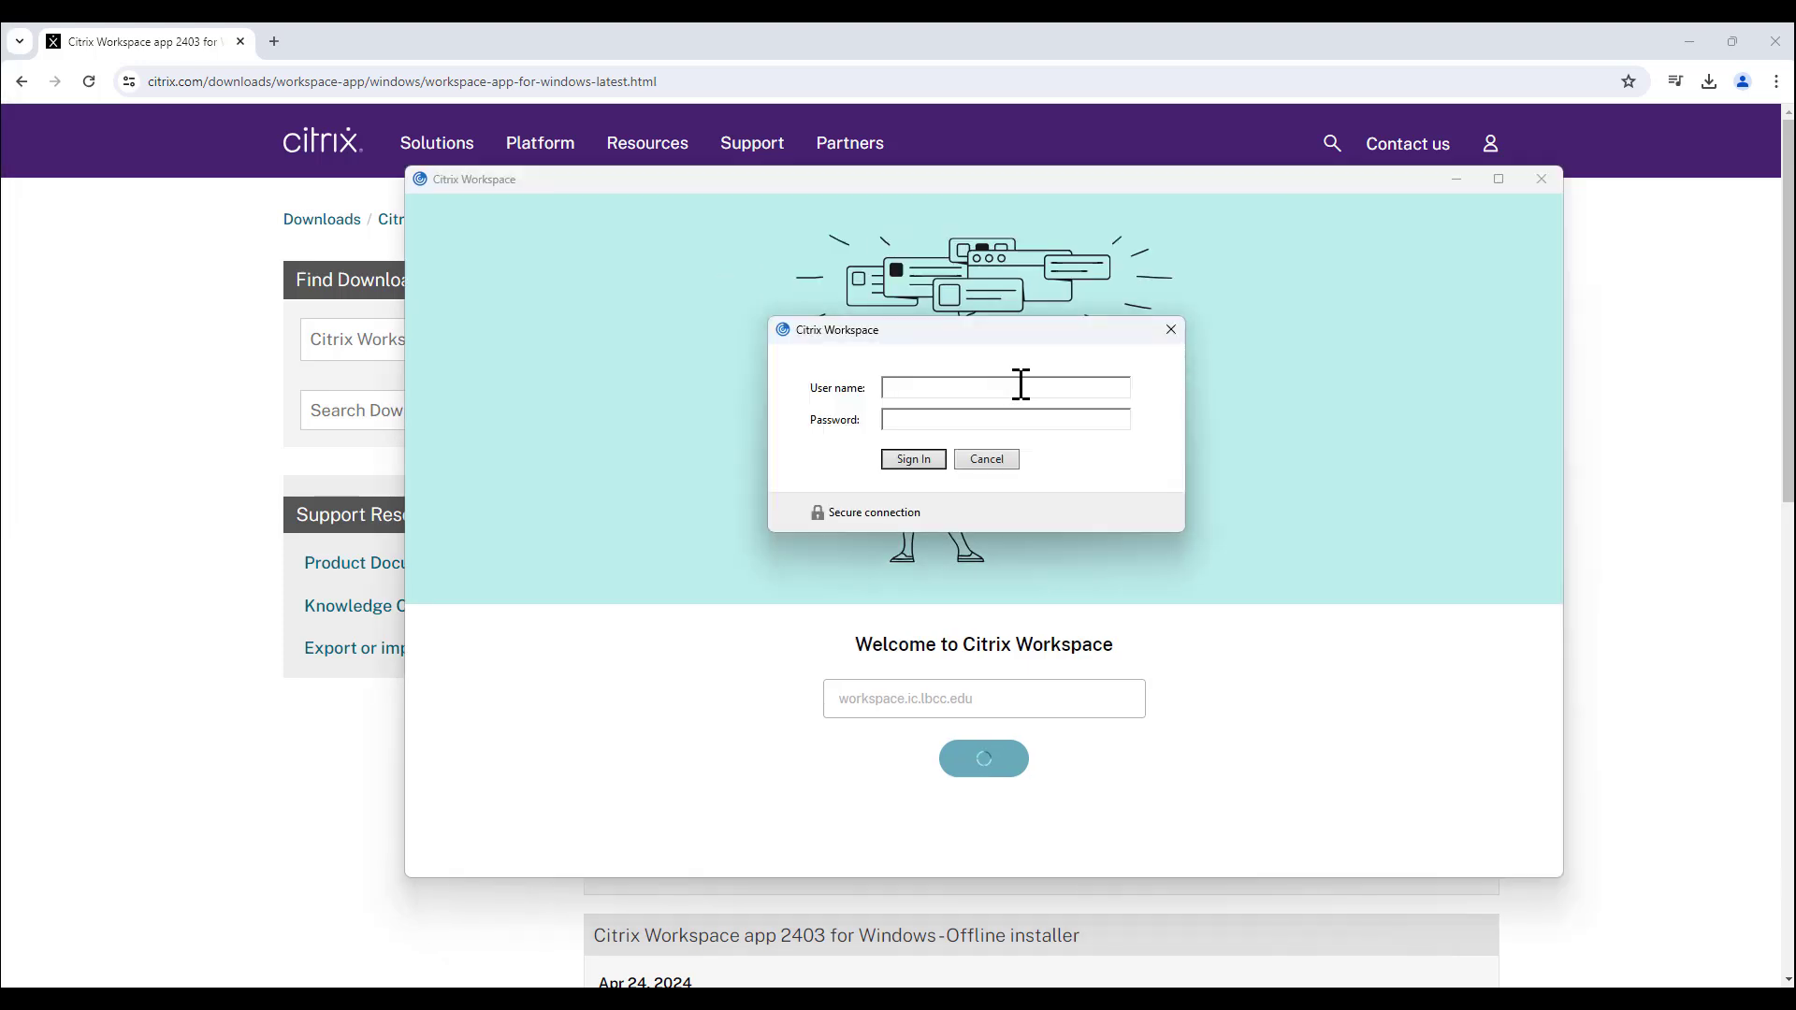
text(0)
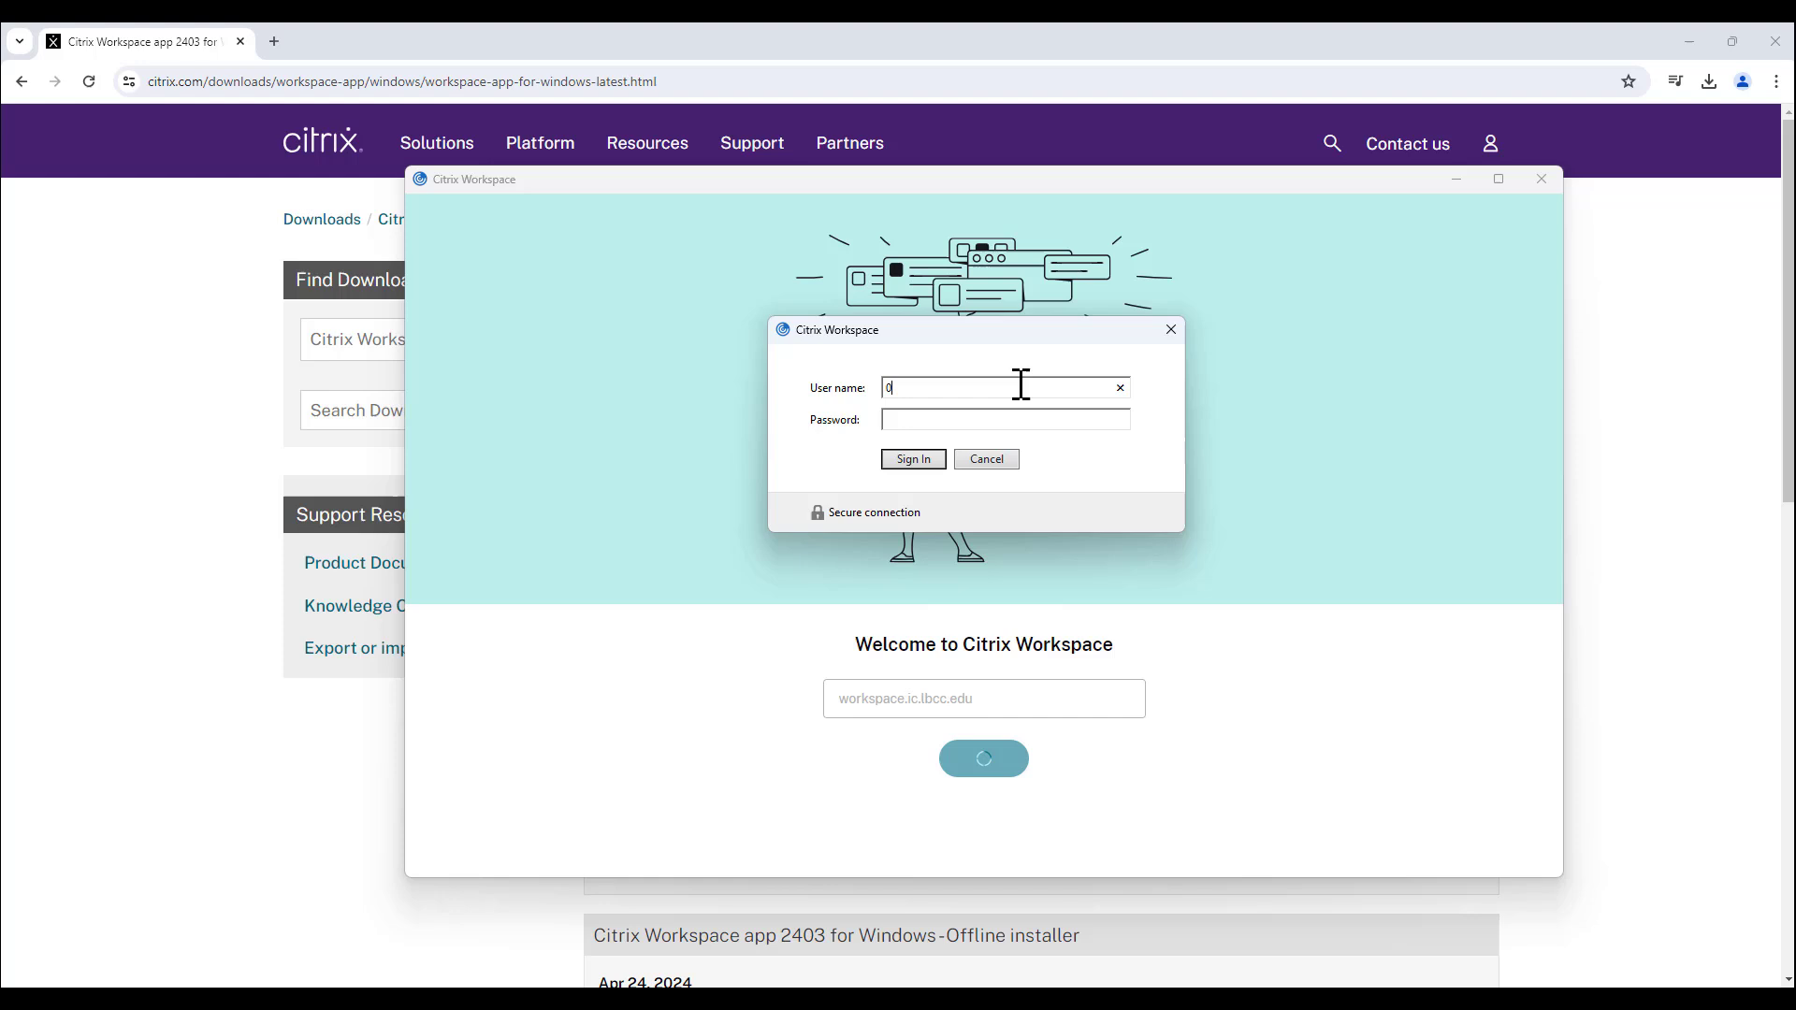
text(901833)
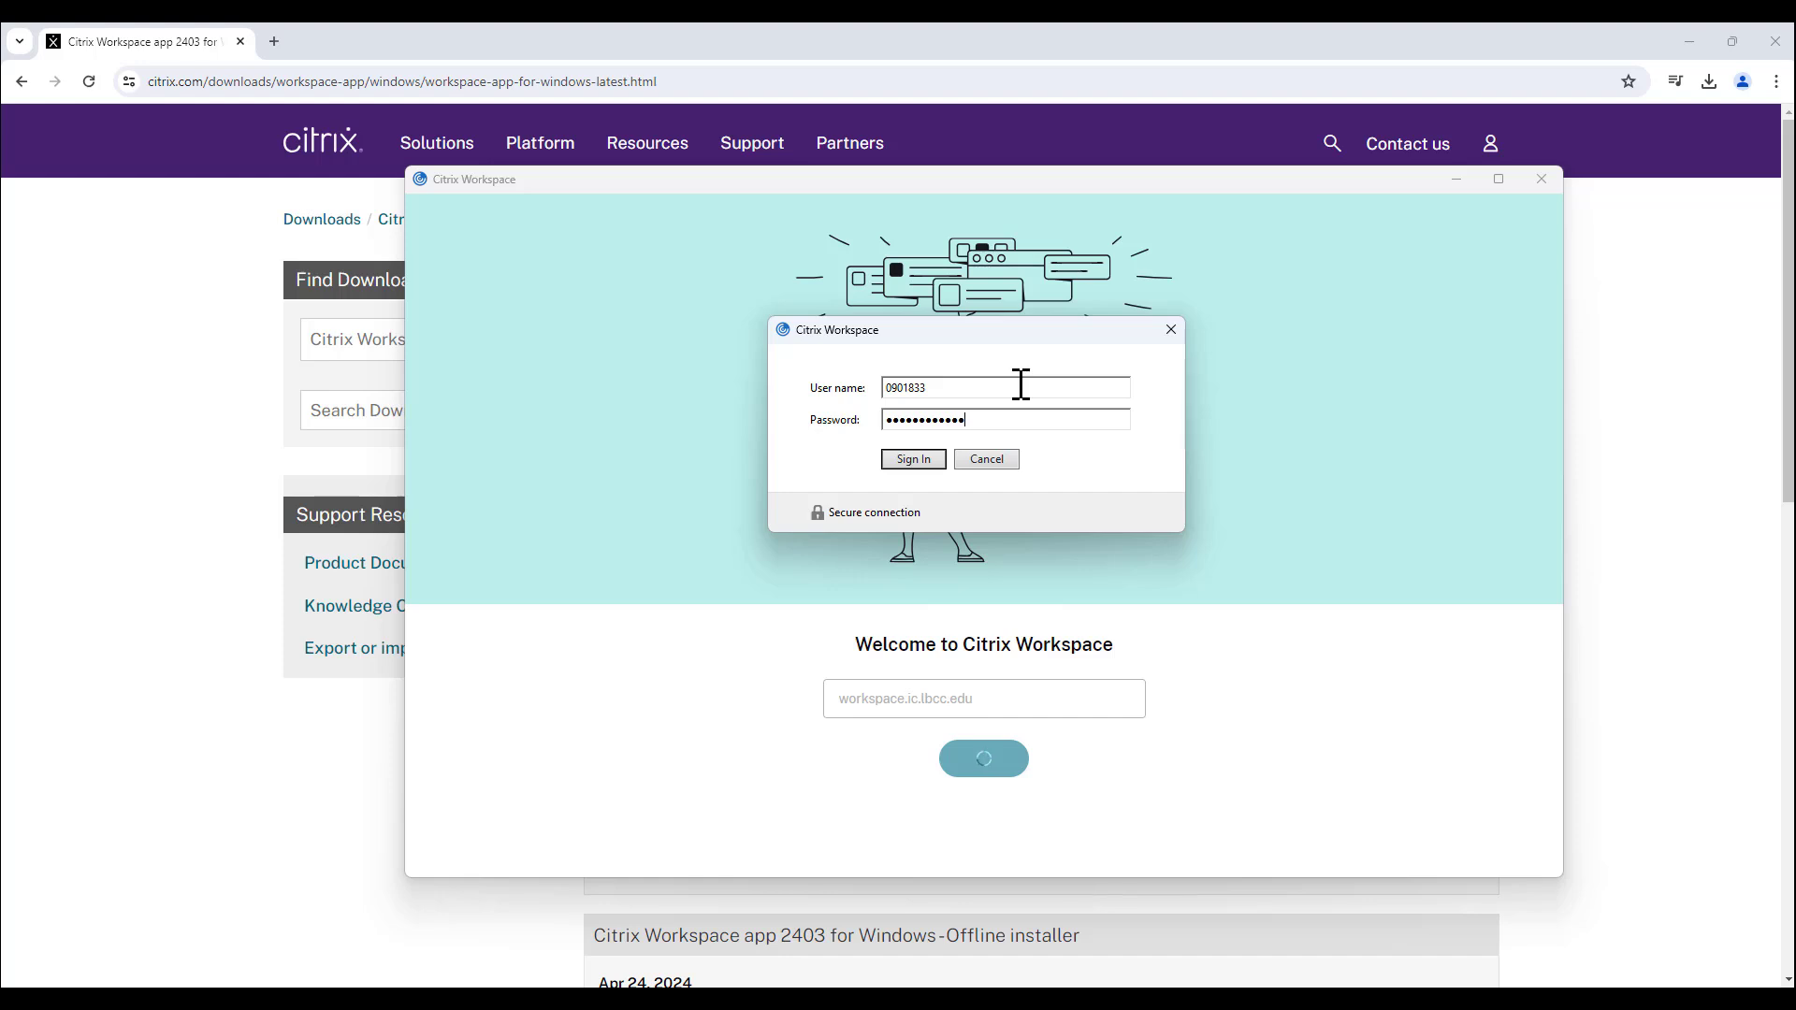
text(•••••)
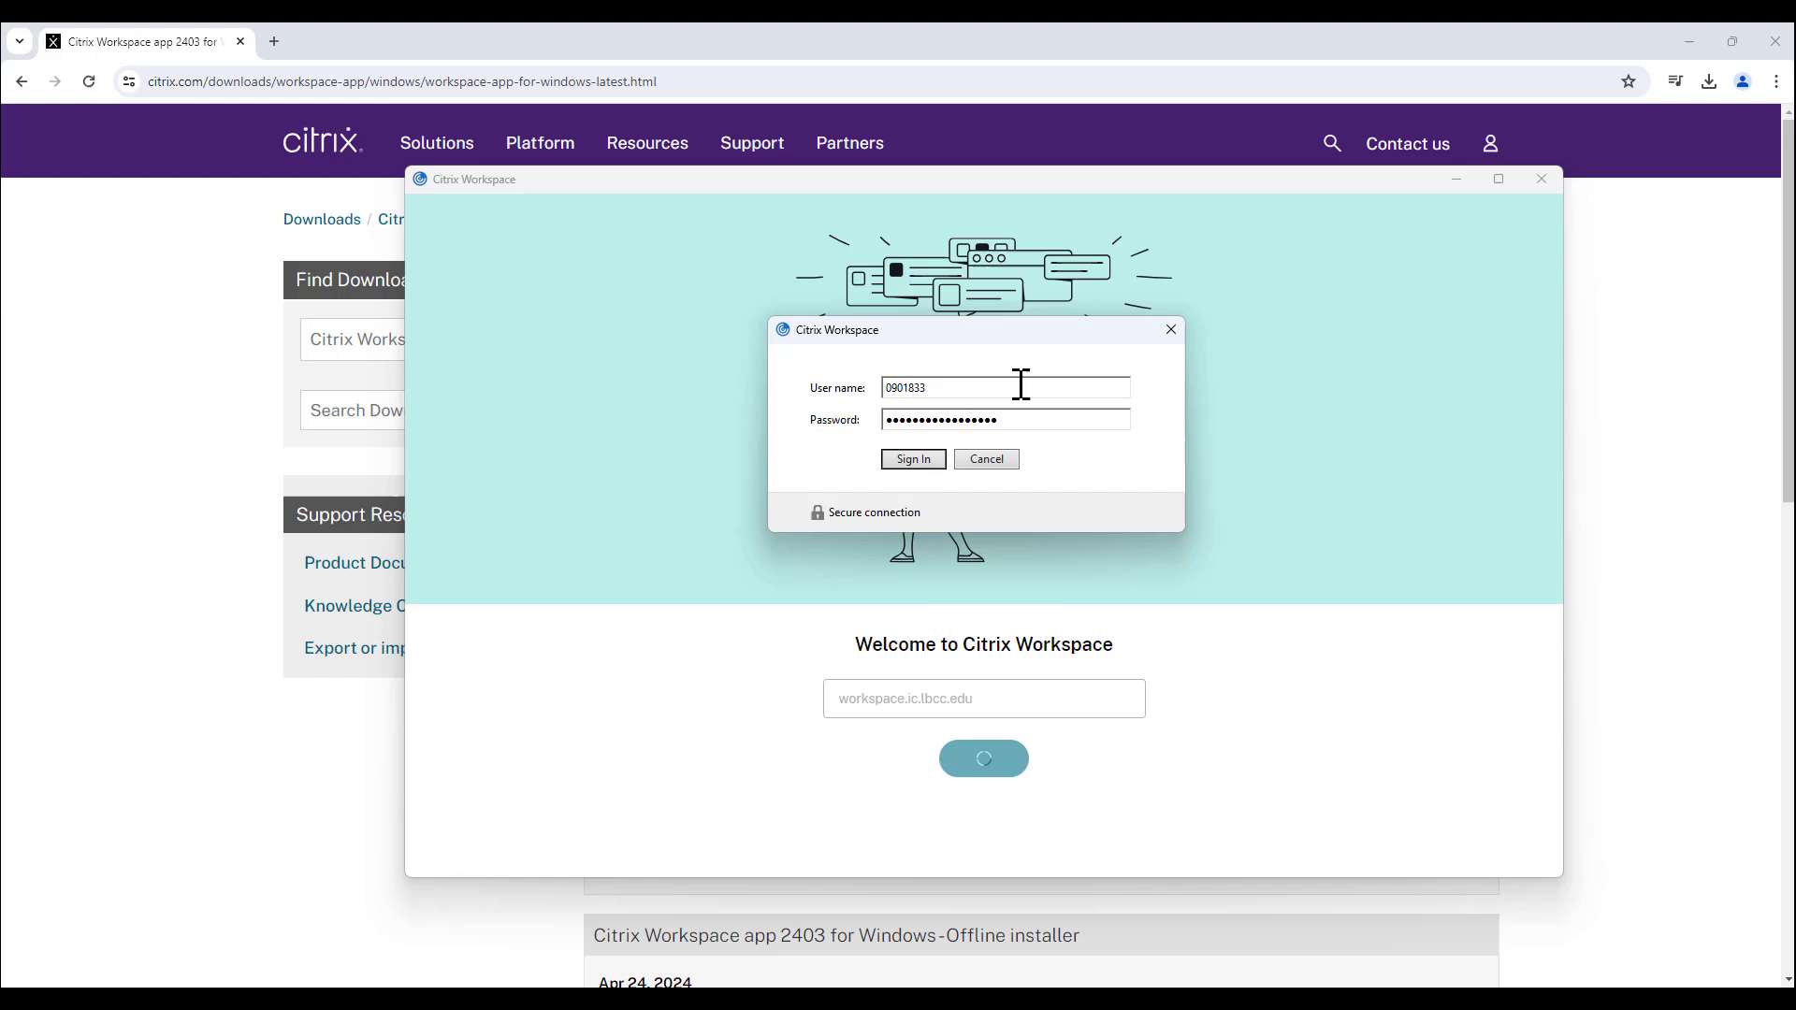
text(•)
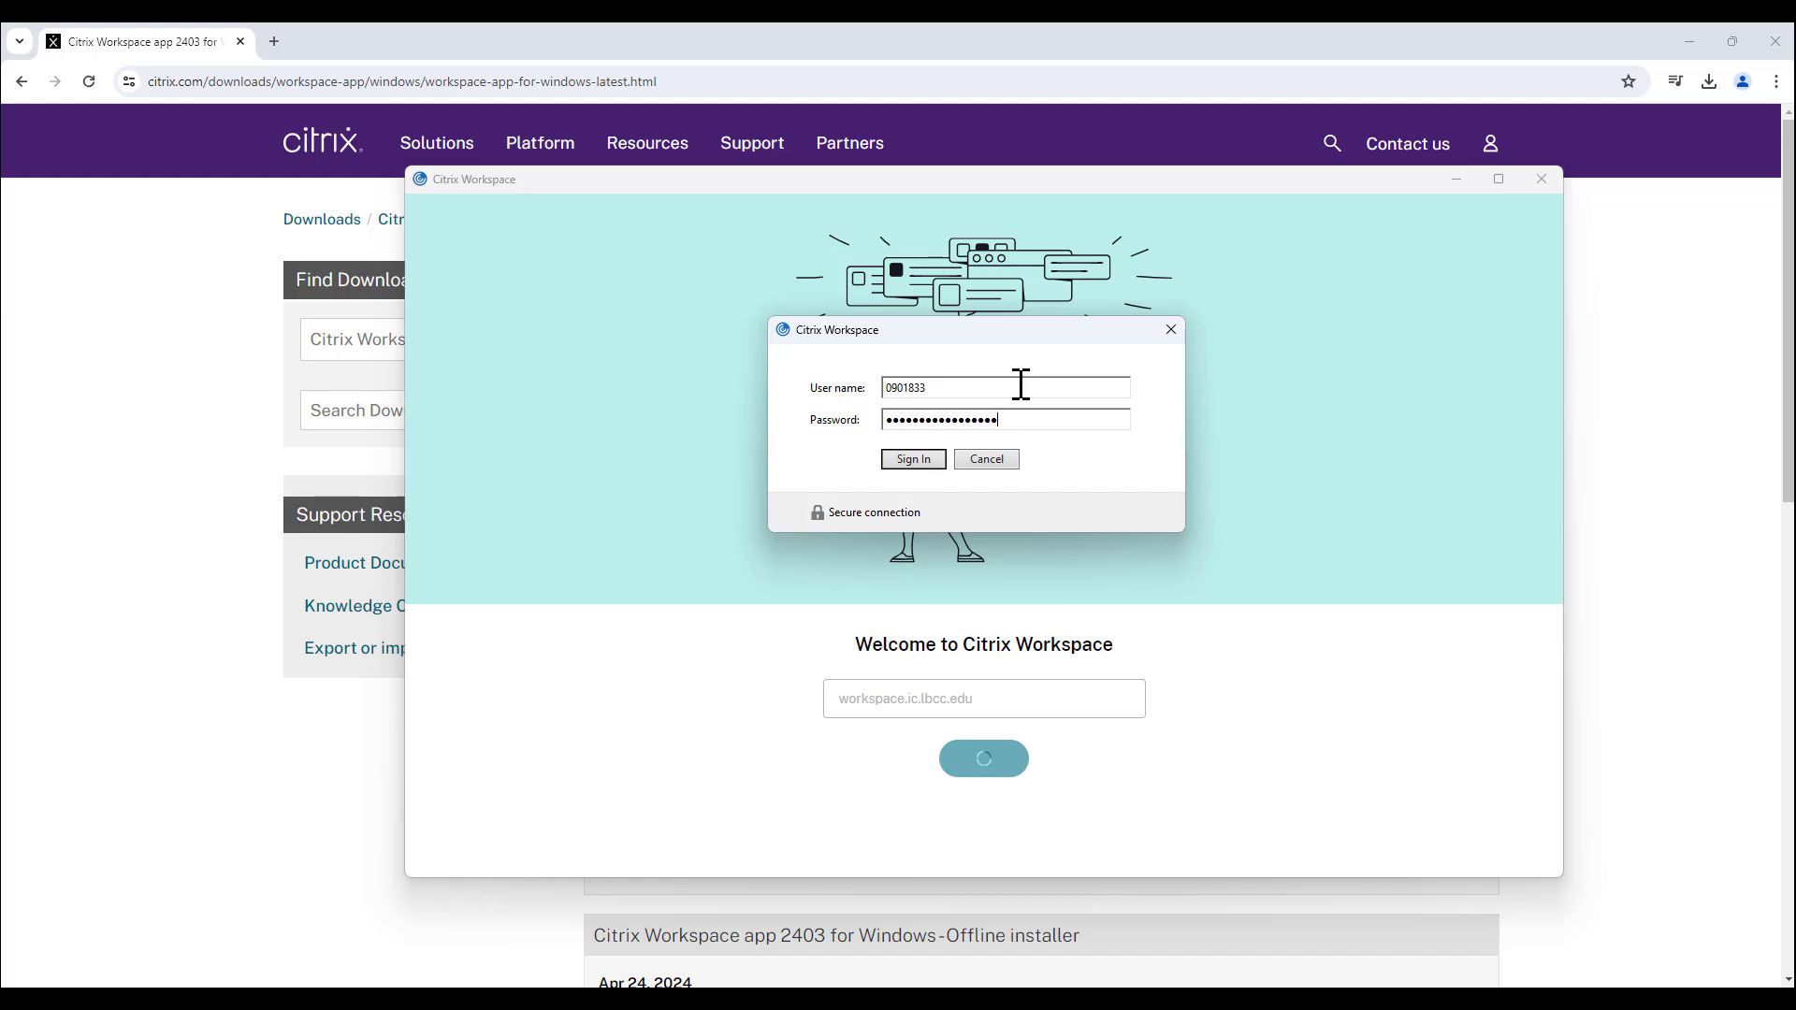
mouse_move(984, 460)
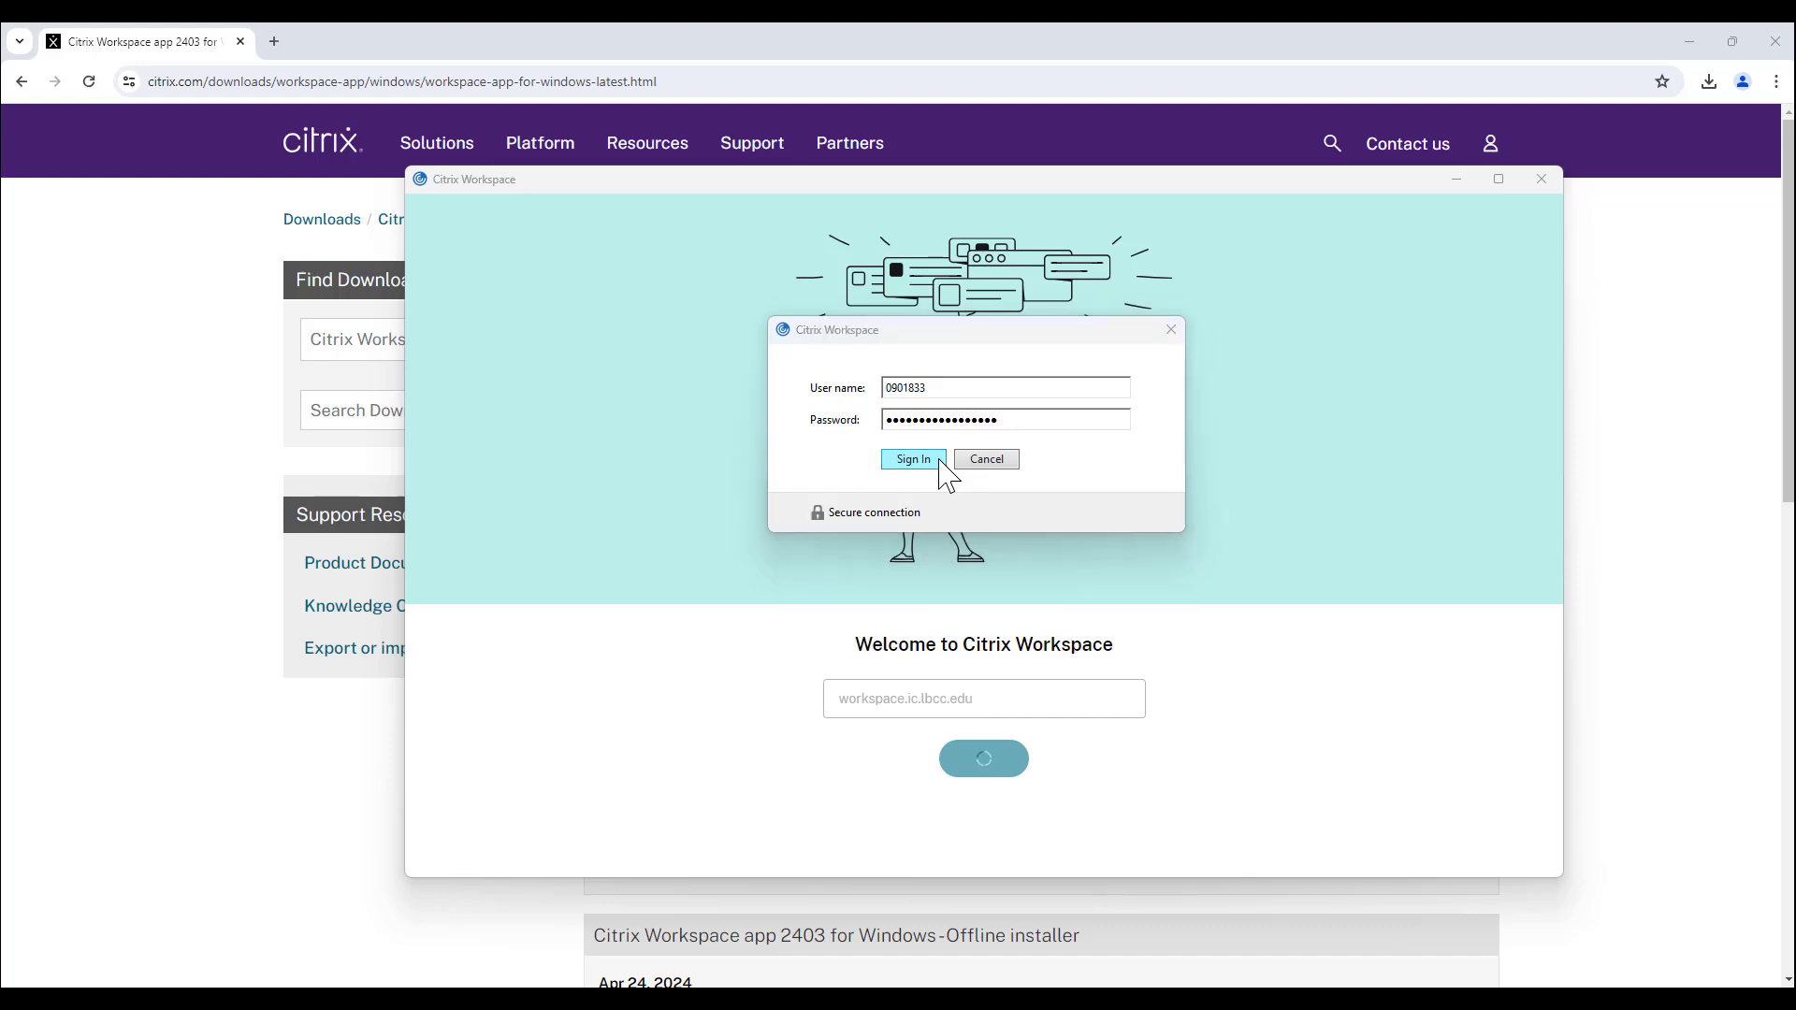
click(911, 461)
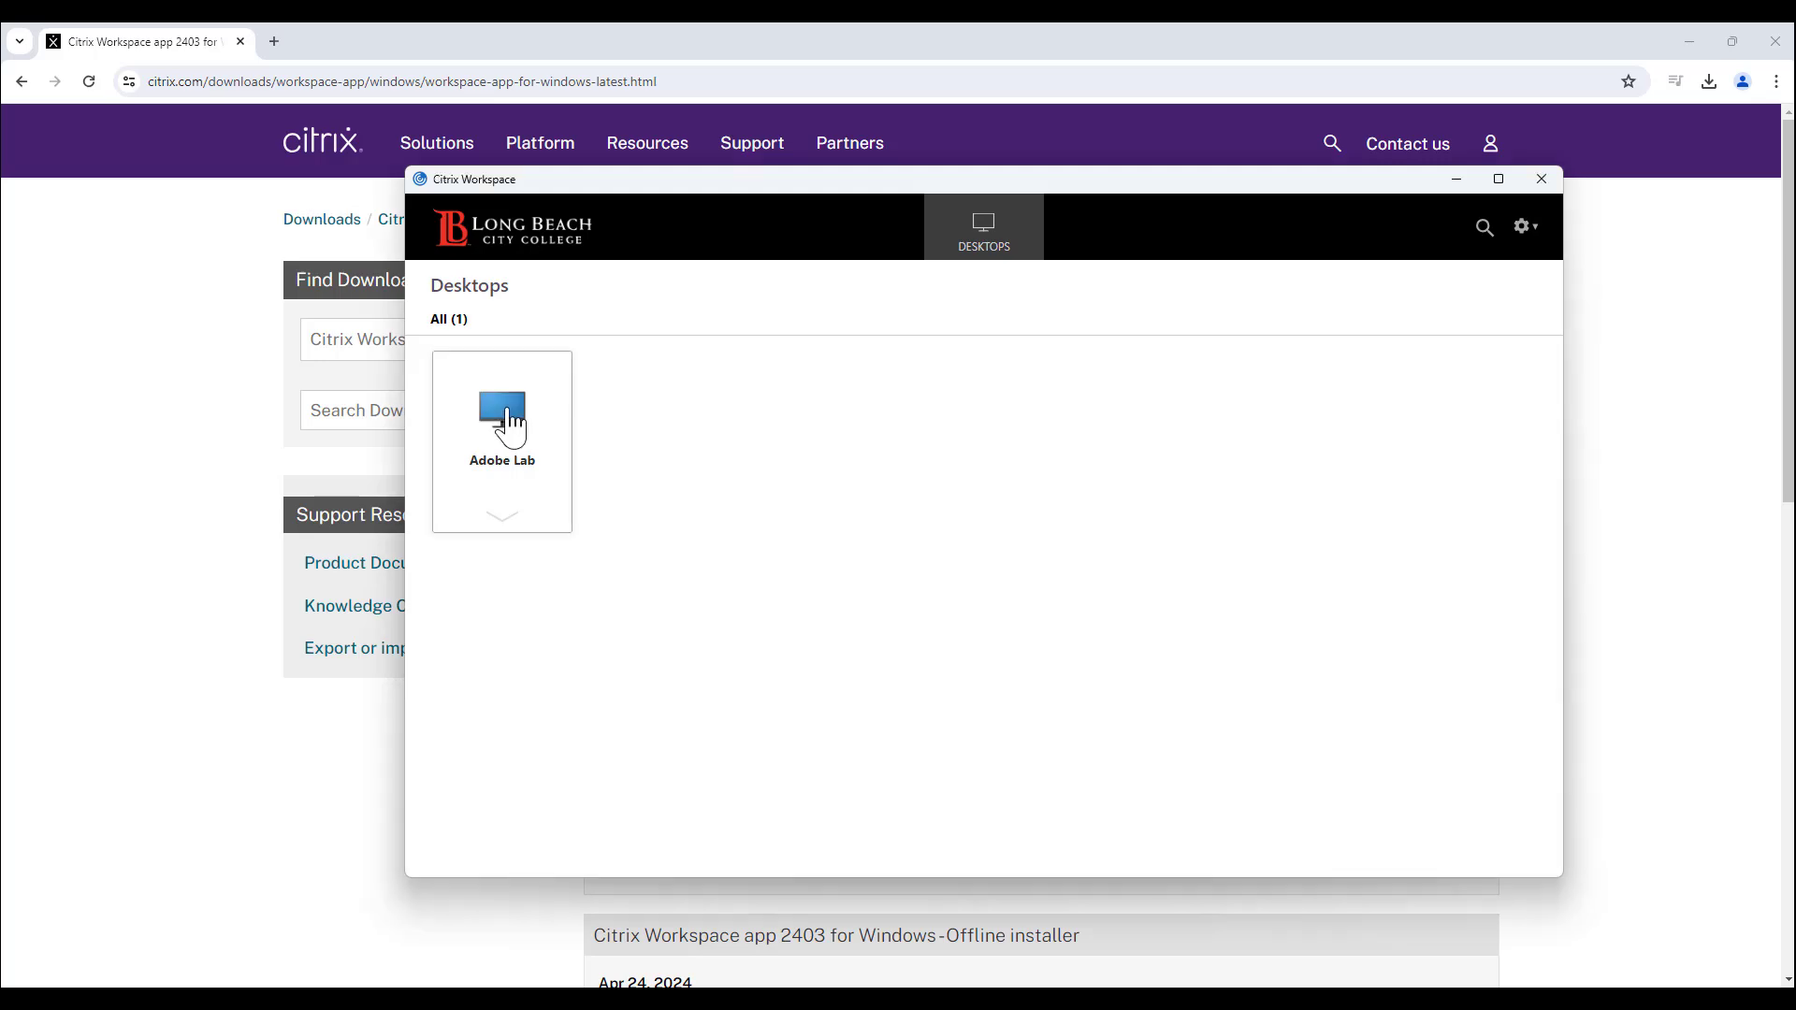
- Launch the Adobe Lab desktop from the Desktops list
click(501, 424)
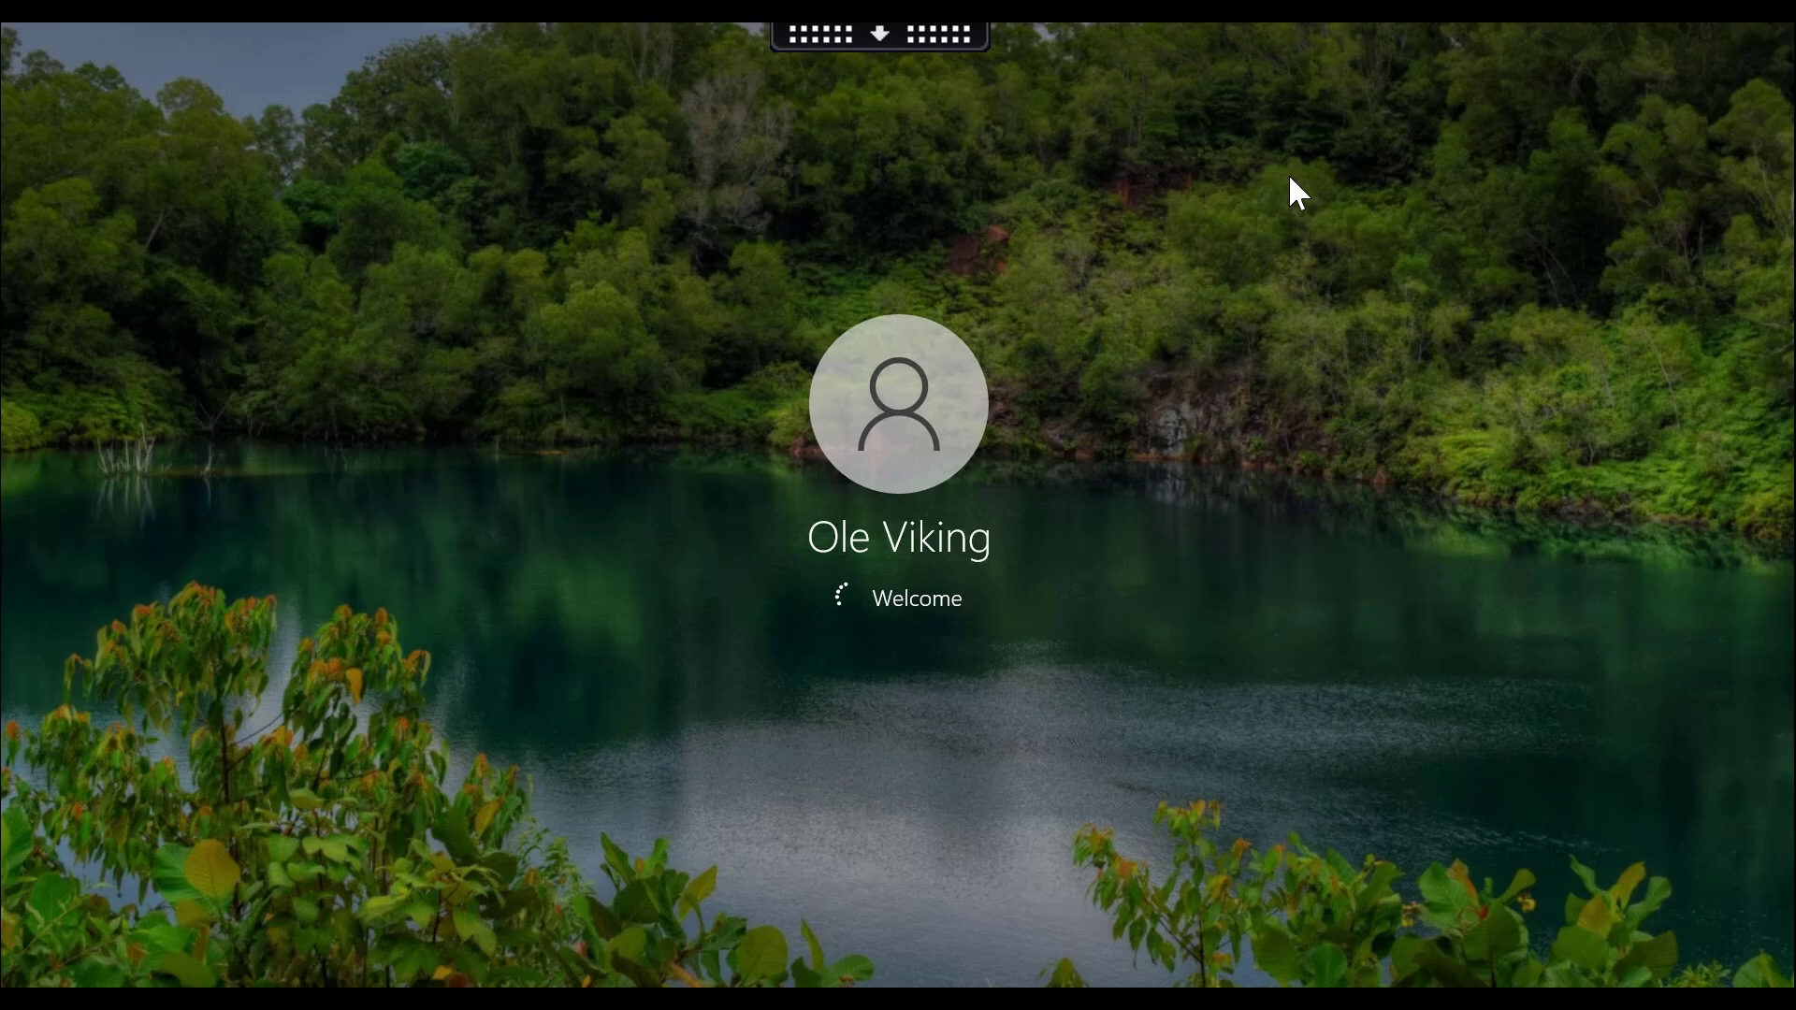